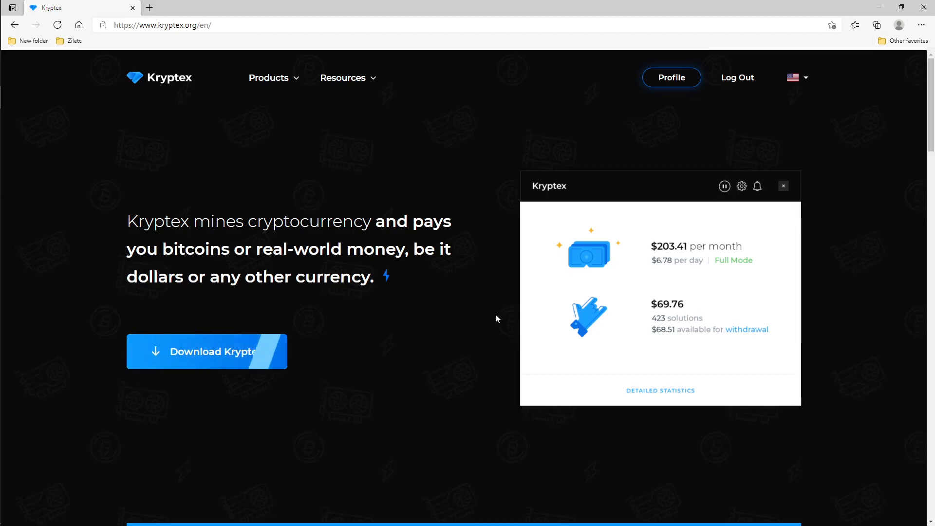
{"action": "mouse_move", "coordinate": [217, 359]}
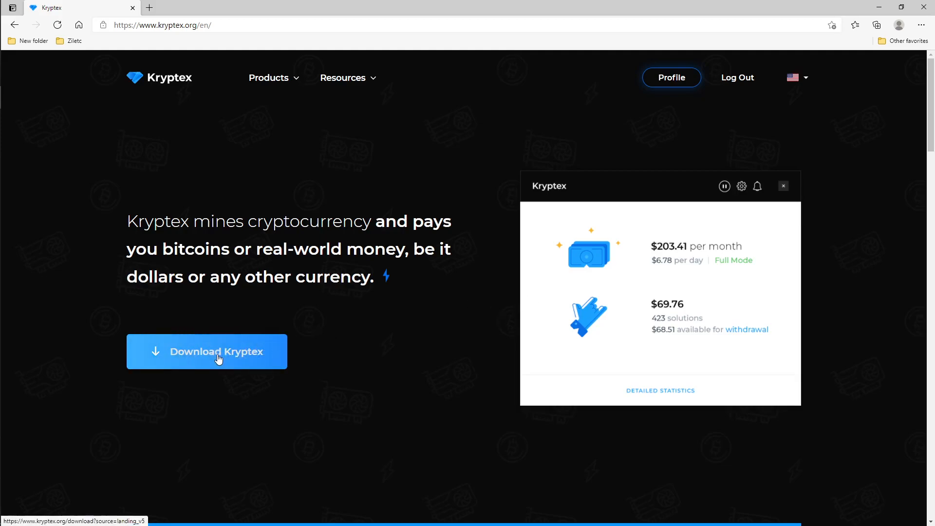
{"action": "mouse_move", "coordinate": [737, 78]}
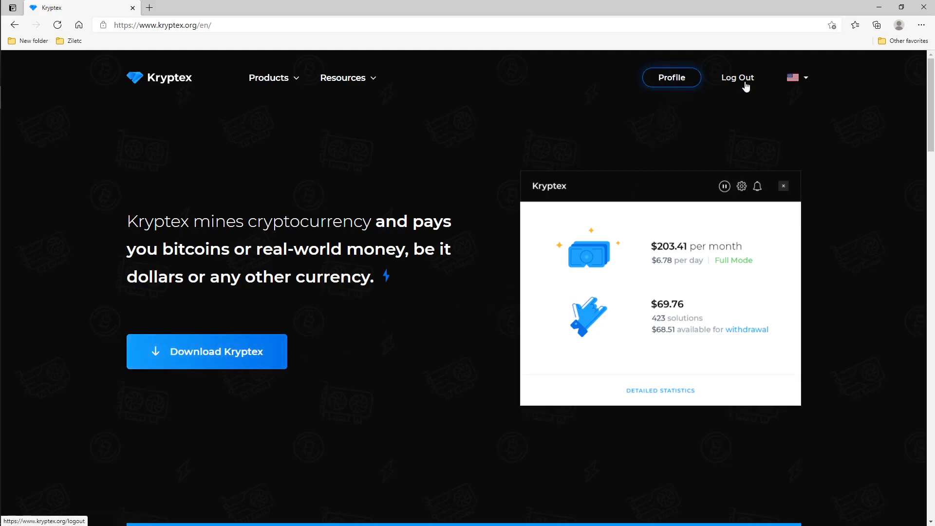
{"action": "mouse_move", "coordinate": [255, 358]}
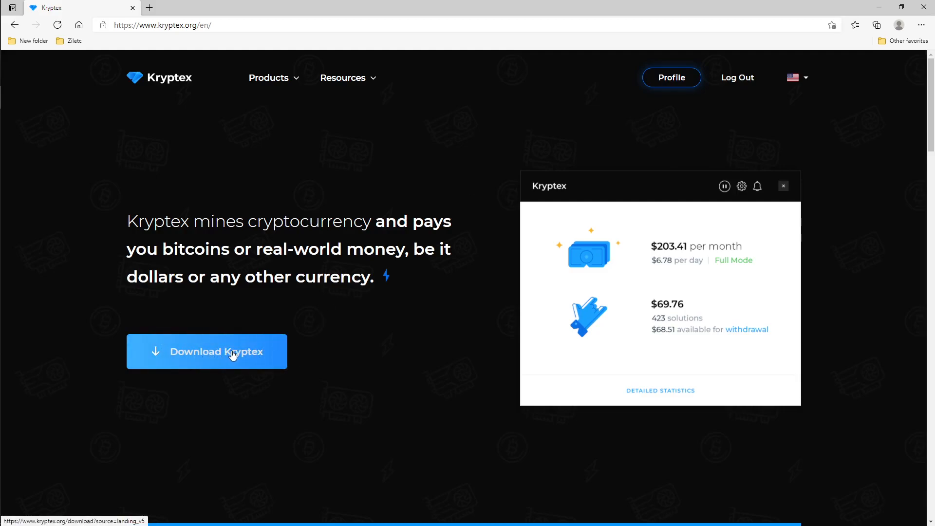
Download the Kryptex installer from the landing page.
{"action": "left_click", "coordinate": [207, 352]}
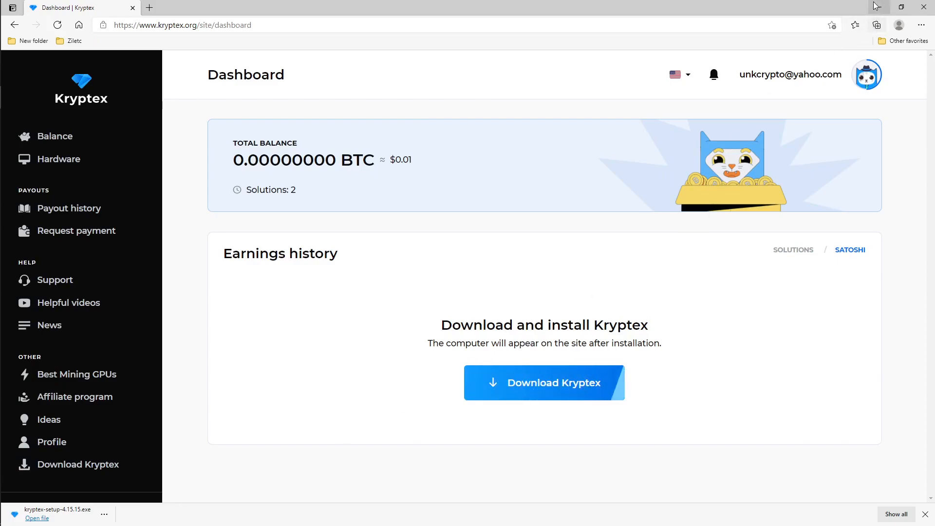
{"action": "left_click", "coordinate": [37, 518]}
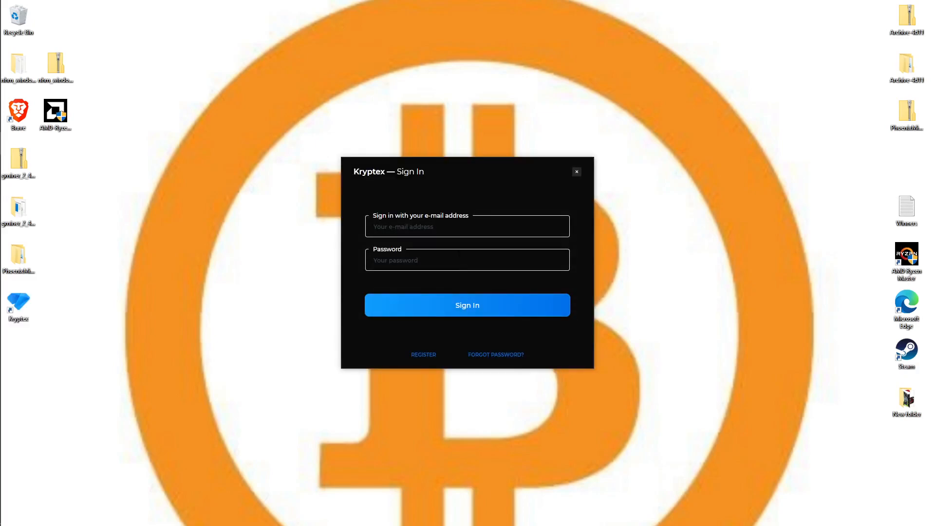
{"action": "mouse_move", "coordinate": [454, 251]}
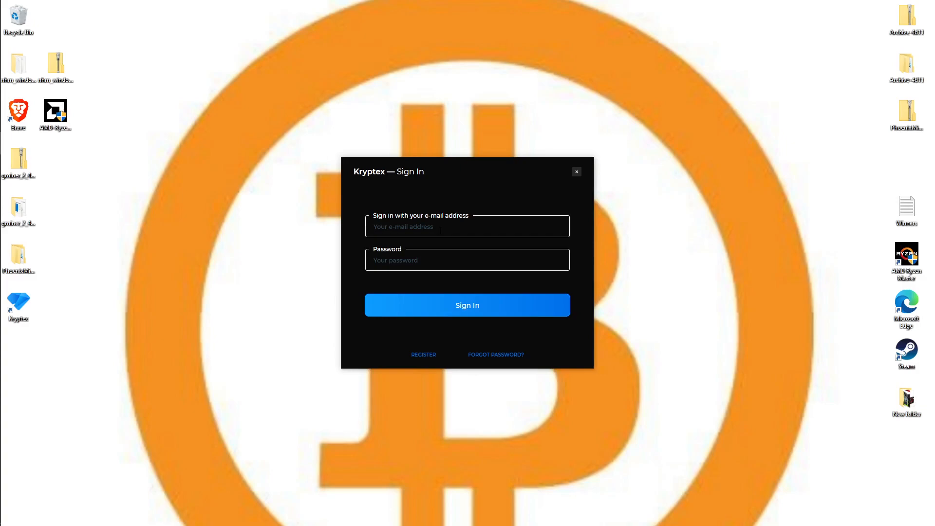
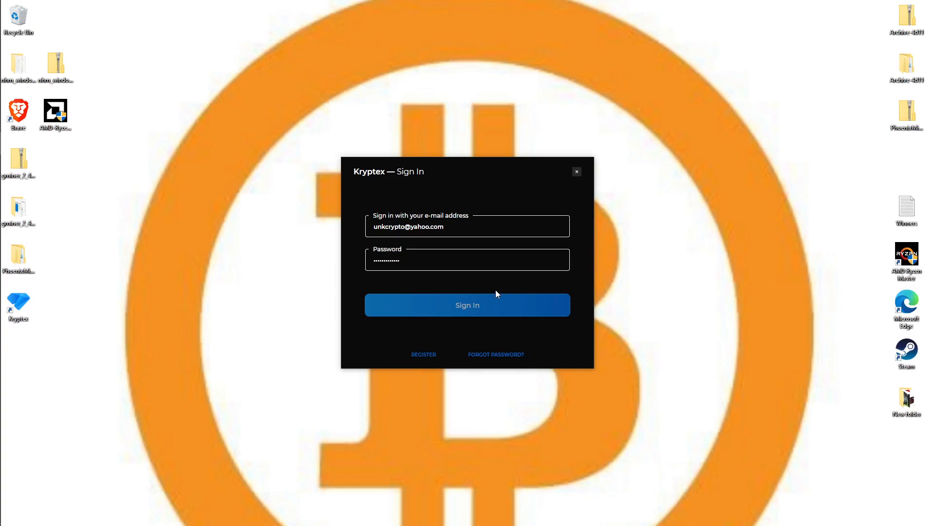
Sign in to the Kryptex account and start mining once components are installed.
{"action": "left_click", "coordinate": [466, 305]}
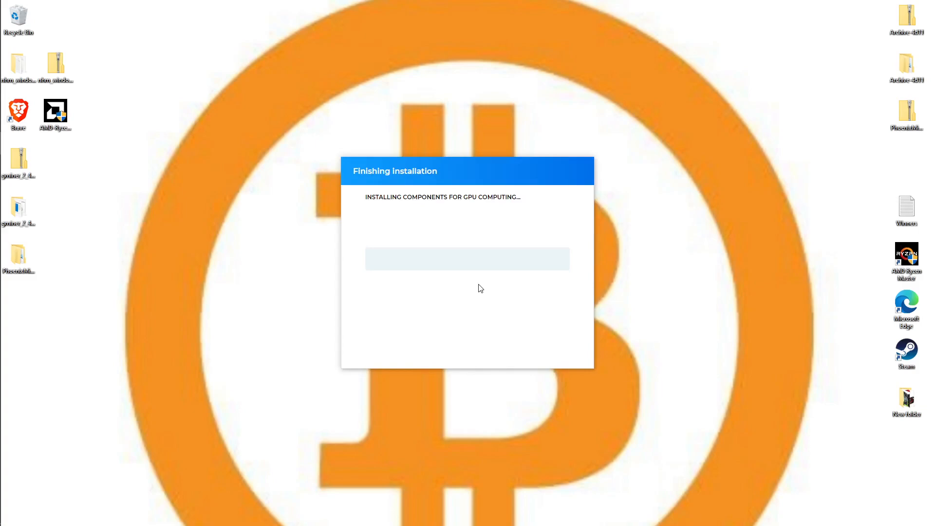
{"action": "mouse_move", "coordinate": [436, 263]}
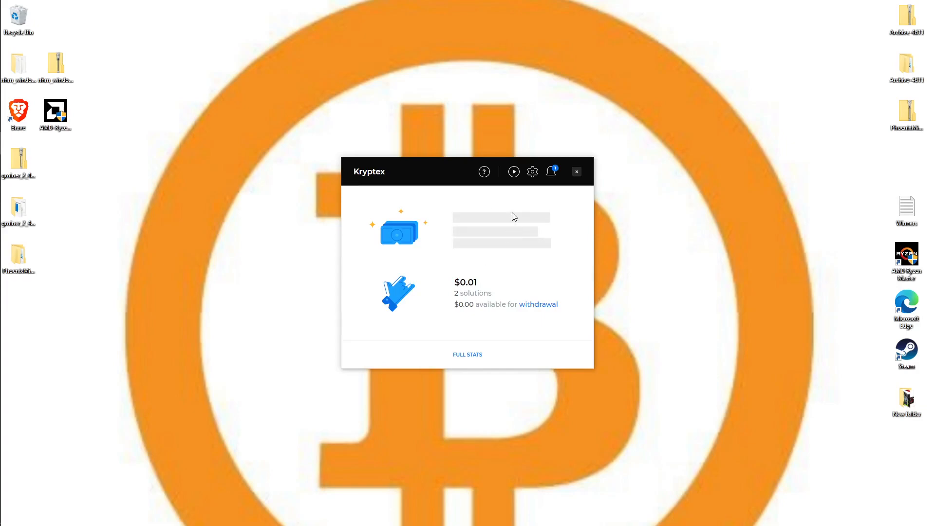
{"action": "mouse_move", "coordinate": [461, 285]}
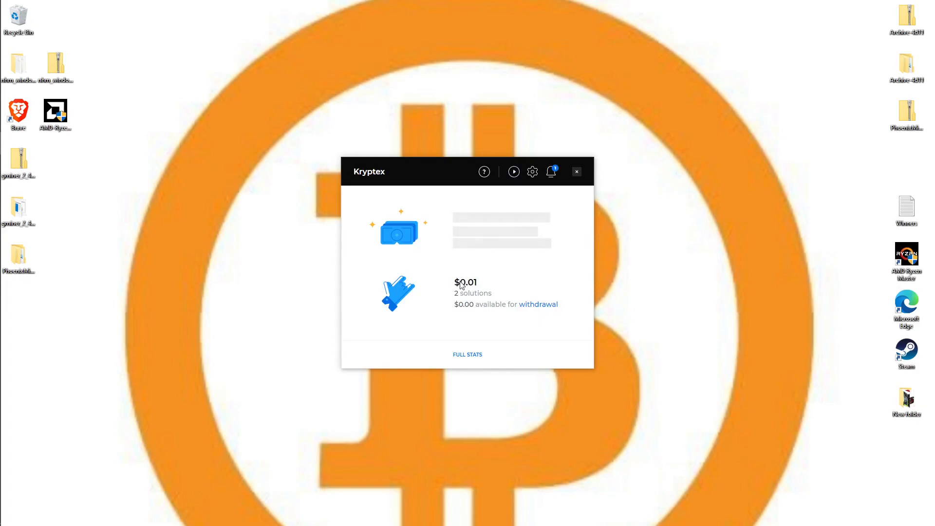
{"action": "mouse_move", "coordinate": [474, 296]}
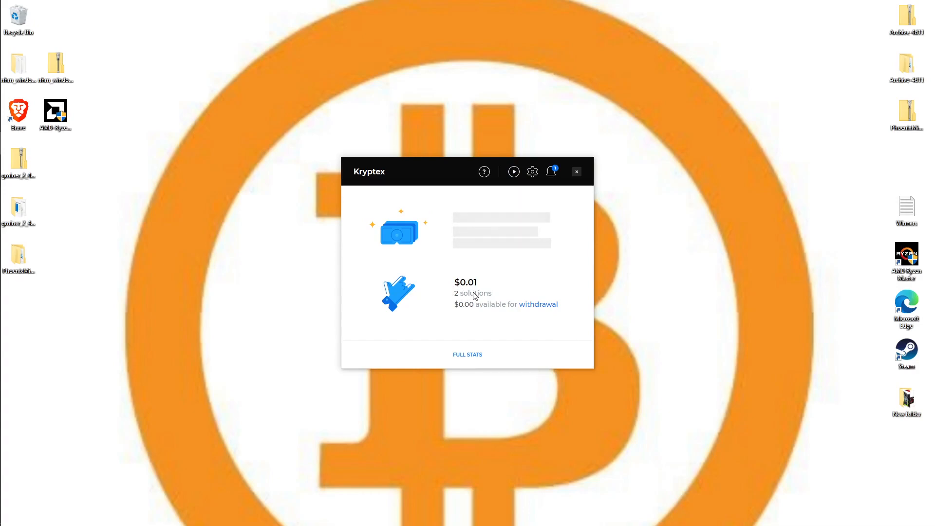
{"action": "left_click", "coordinate": [514, 171]}
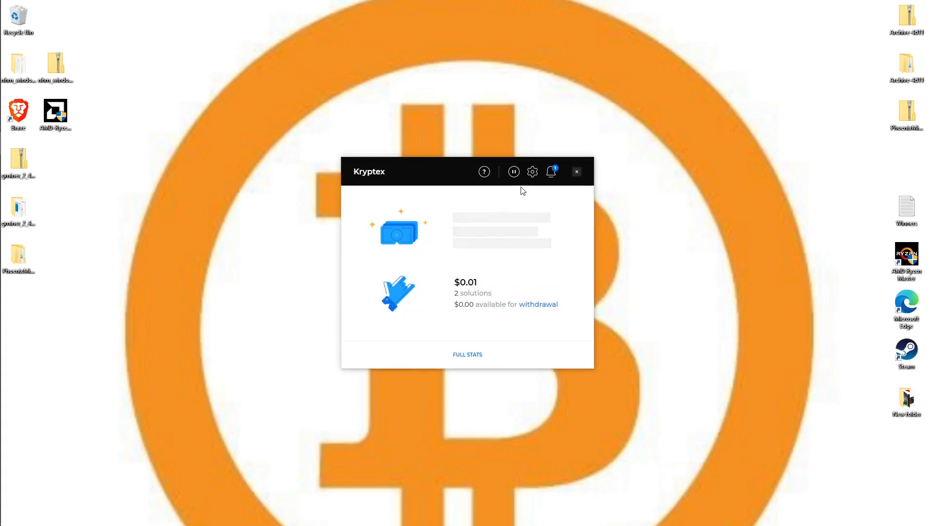
{"action": "mouse_move", "coordinate": [532, 171]}
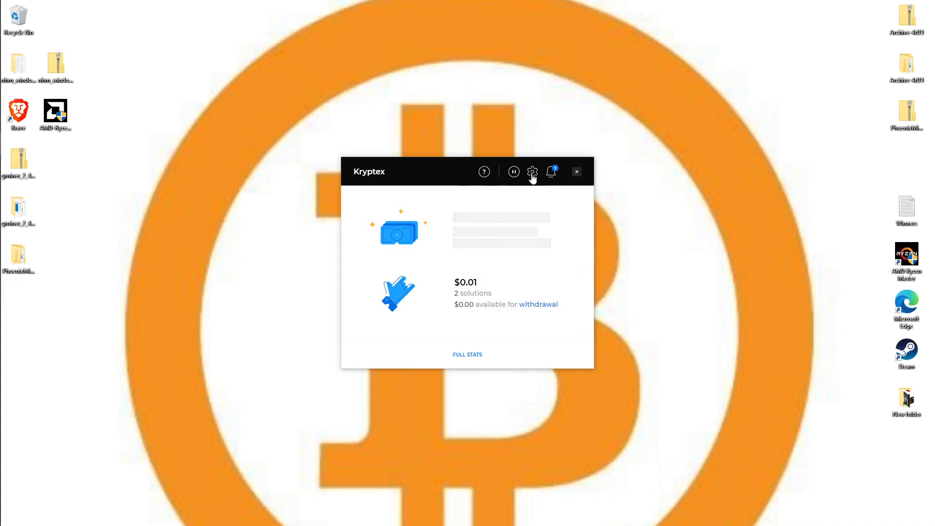
Turn off Start with Windows and CPU mining in the settings.
{"action": "left_click", "coordinate": [532, 171]}
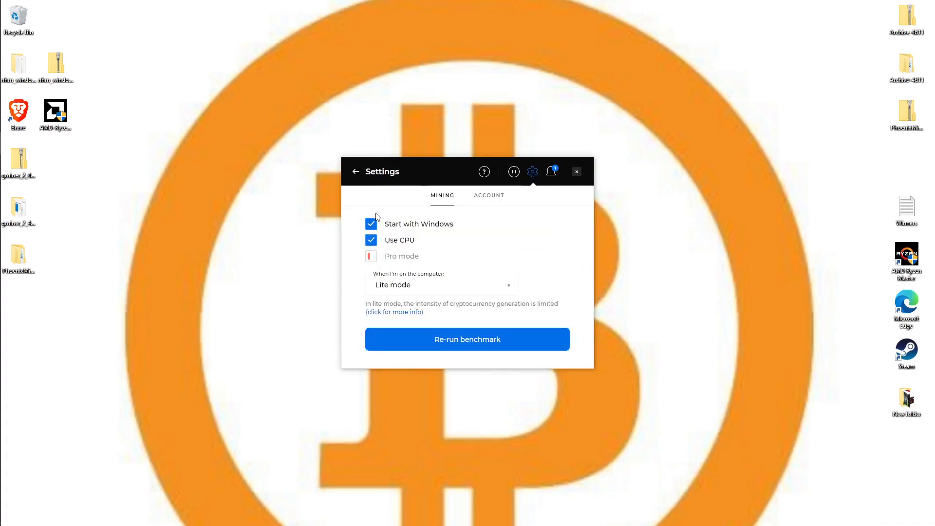
{"action": "mouse_move", "coordinate": [383, 230]}
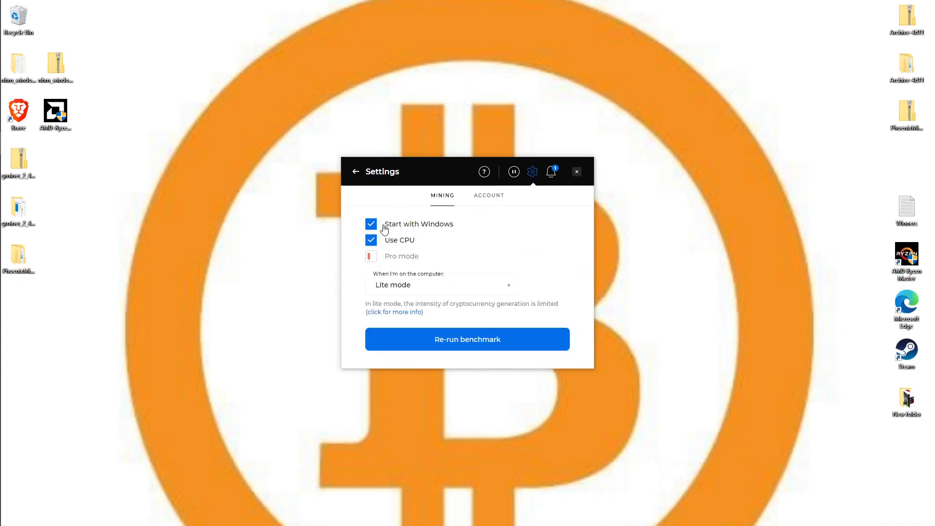
{"action": "left_click", "coordinate": [356, 171]}
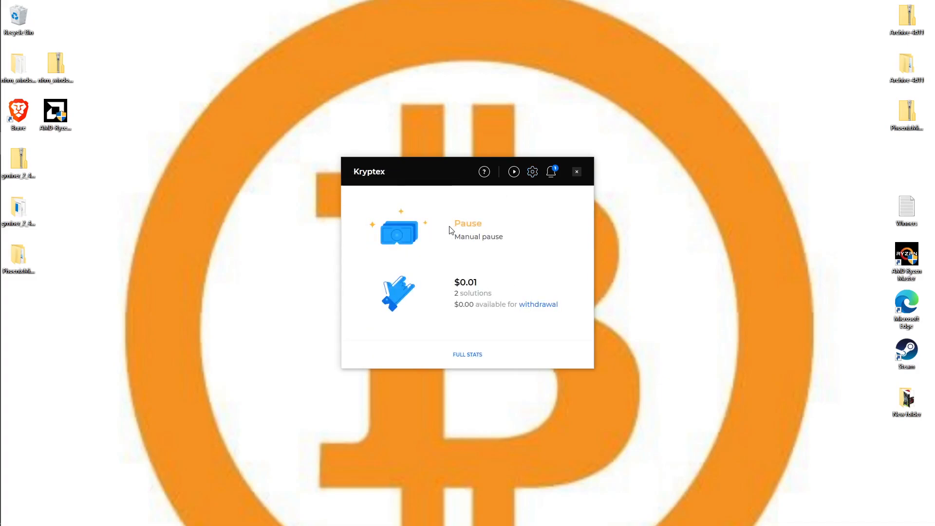
{"action": "left_click", "coordinate": [532, 172]}
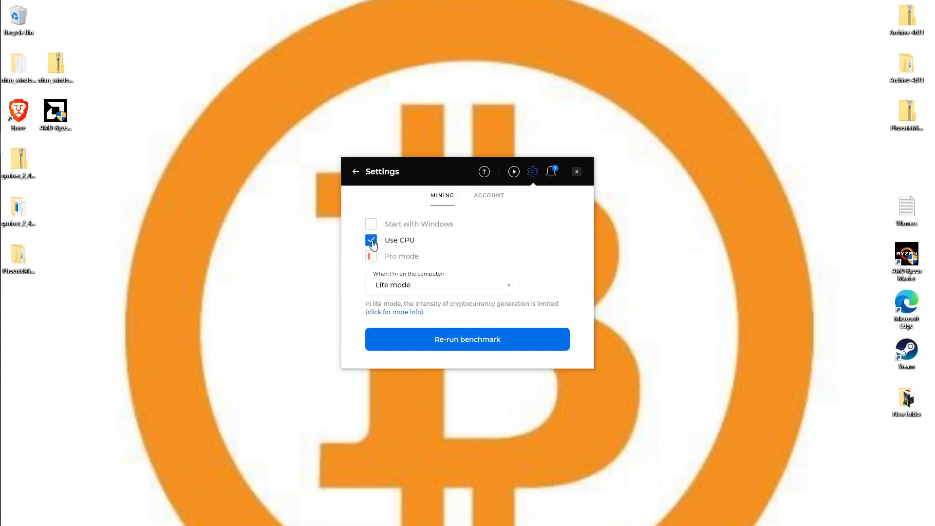
{"action": "left_click", "coordinate": [371, 239]}
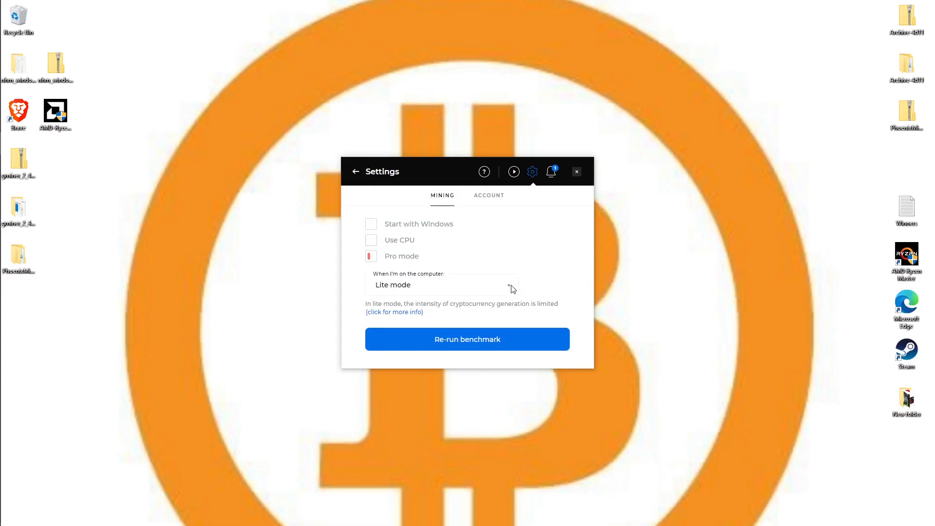
Set Full mode while the computer is in use and enable Pro mode.
{"action": "left_click", "coordinate": [442, 284]}
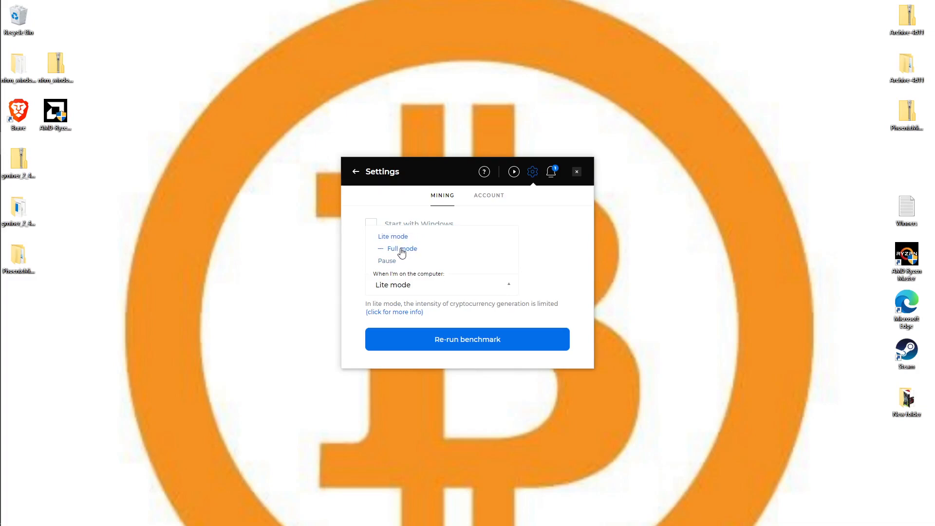
{"action": "left_click", "coordinate": [402, 249]}
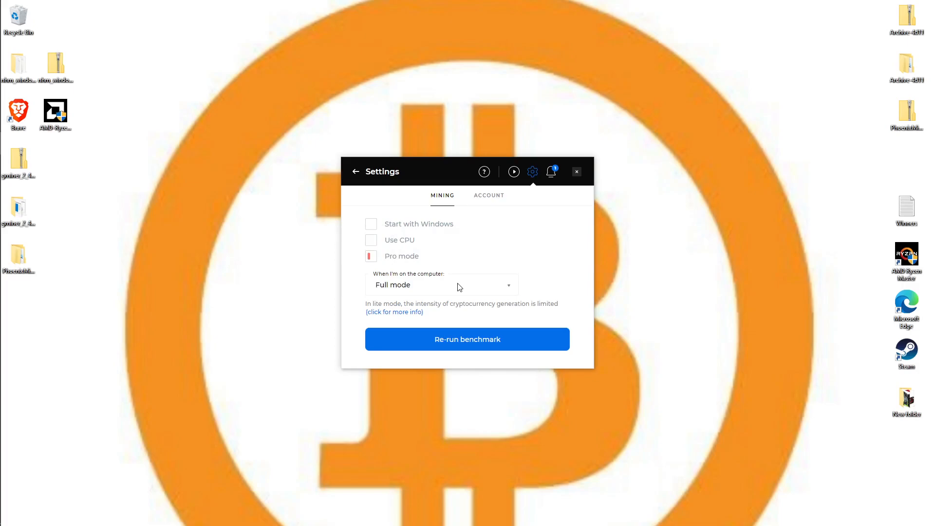
{"action": "mouse_move", "coordinate": [427, 260]}
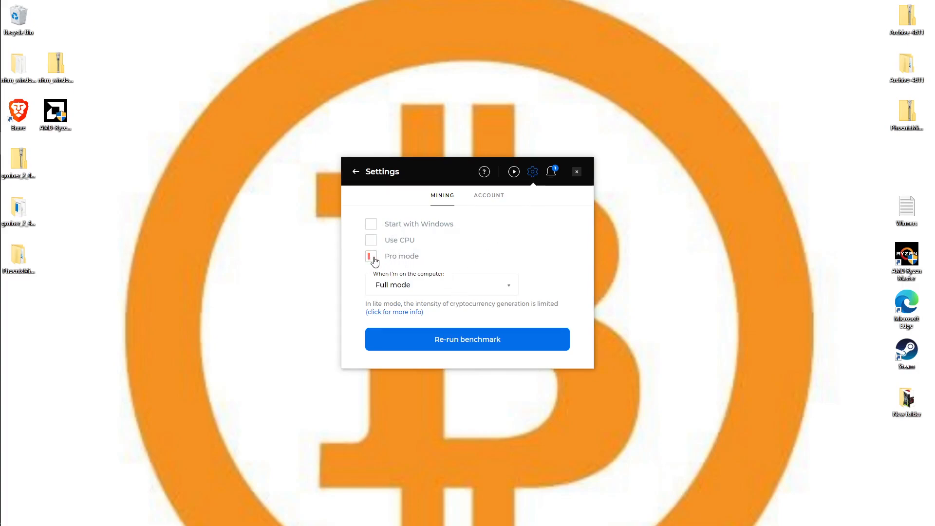
{"action": "left_click", "coordinate": [372, 256]}
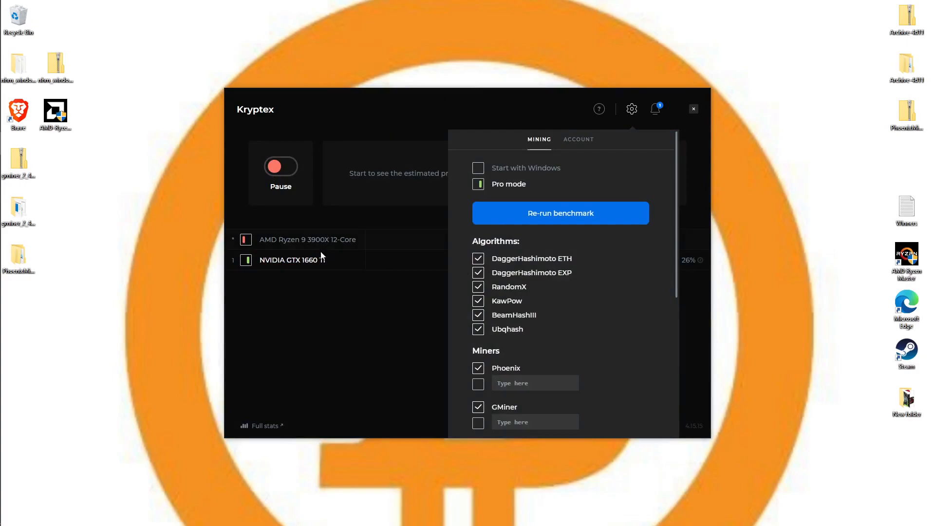
Close the settings panel and start mining on the graphics card.
{"action": "left_click", "coordinate": [631, 108]}
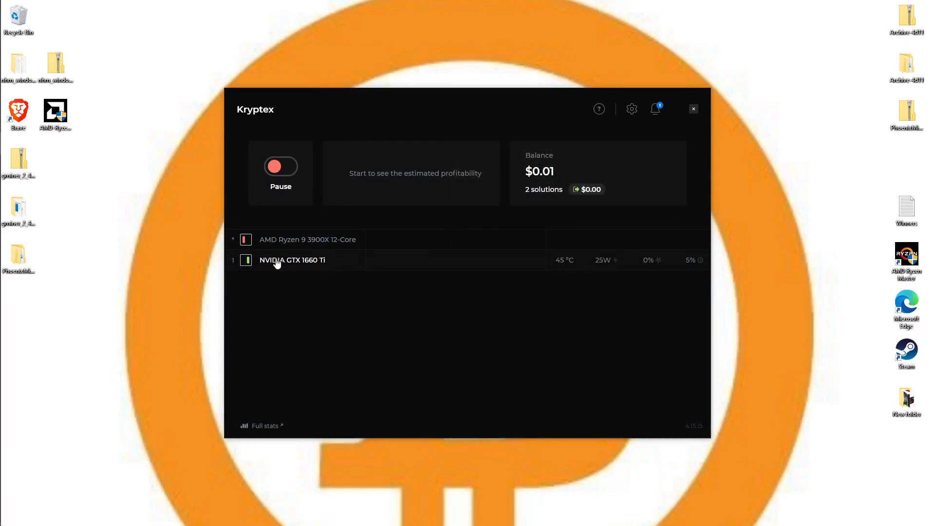
{"action": "mouse_move", "coordinate": [596, 262]}
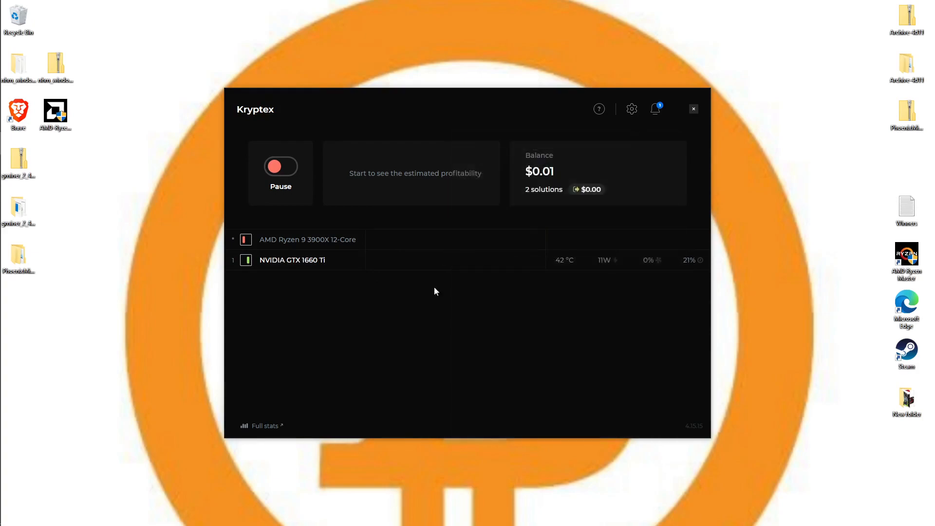
{"action": "left_click", "coordinate": [632, 109]}
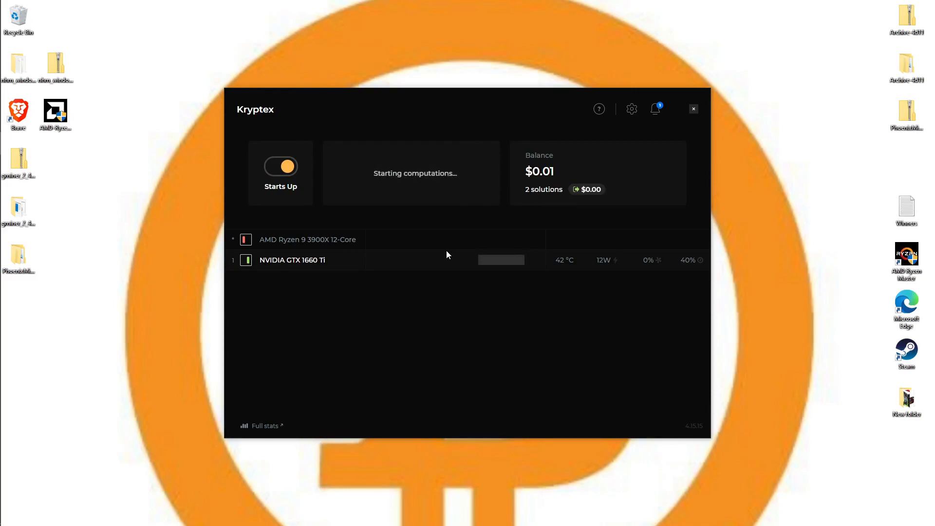
{"action": "mouse_move", "coordinate": [302, 265]}
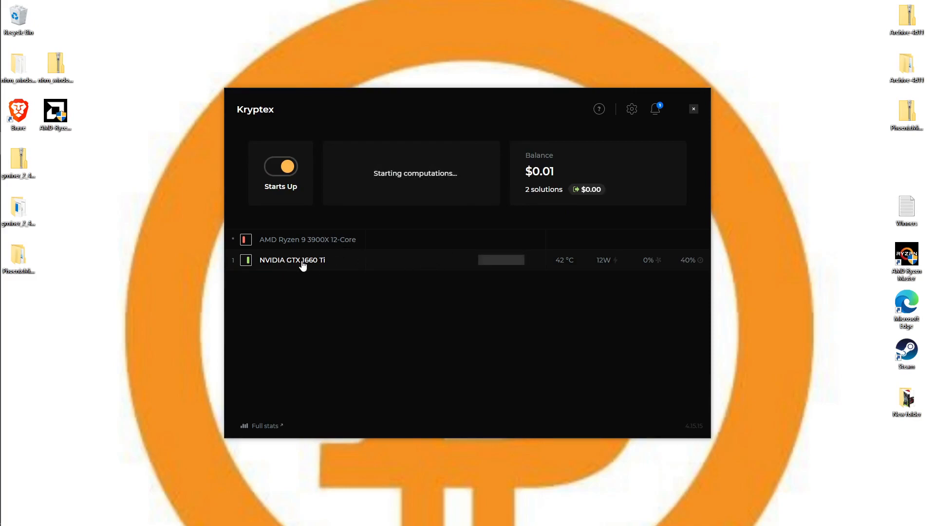
{"action": "mouse_move", "coordinate": [382, 242]}
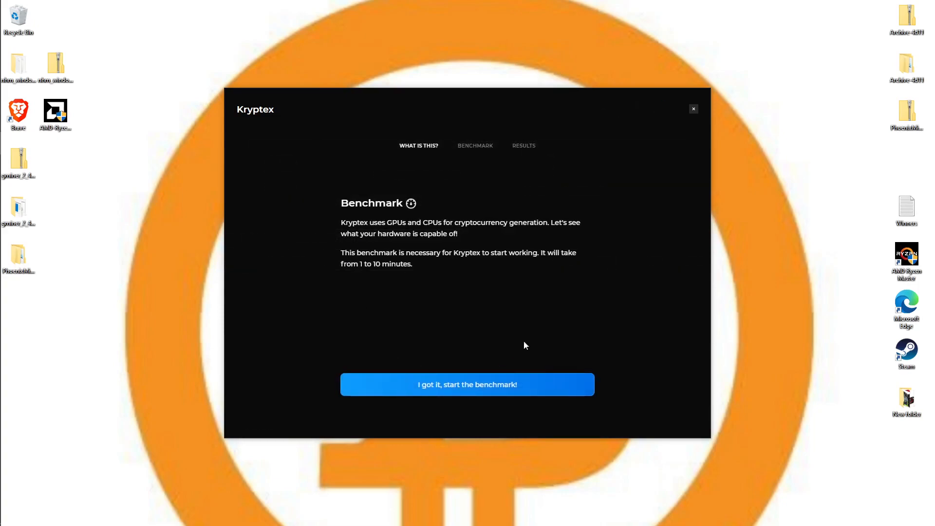
{"action": "mouse_move", "coordinate": [468, 231]}
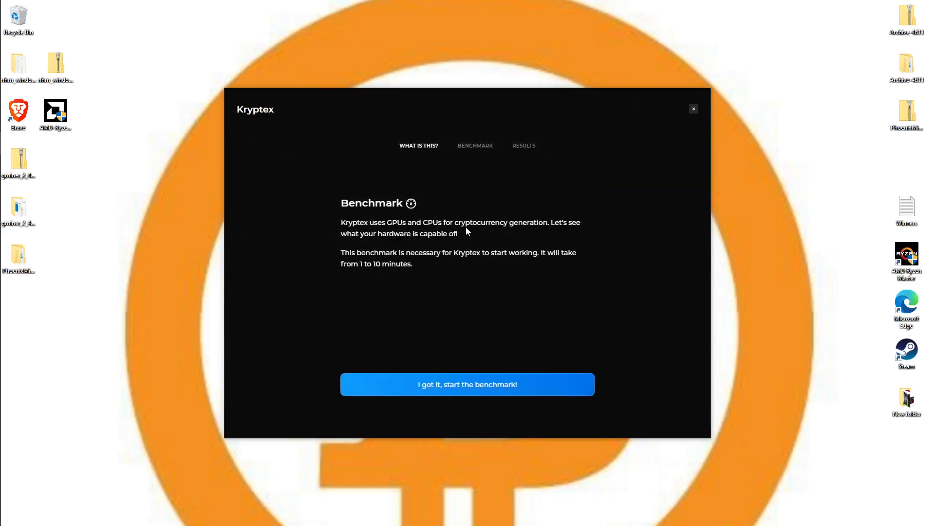
{"action": "mouse_move", "coordinate": [527, 257]}
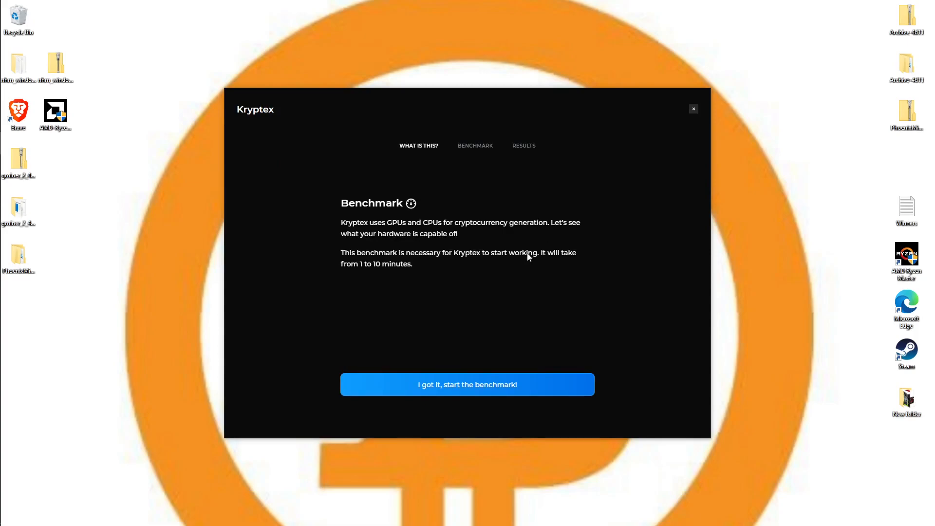
{"action": "mouse_move", "coordinate": [536, 263]}
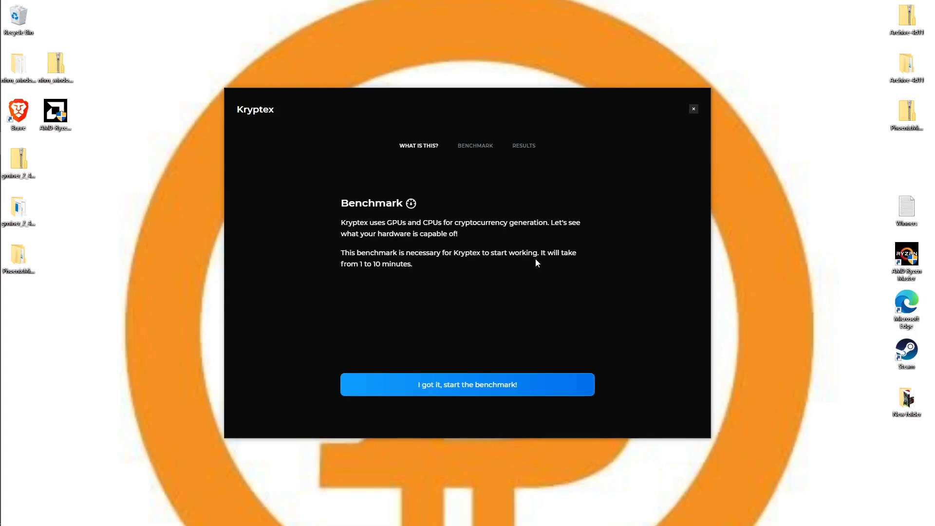
{"action": "mouse_move", "coordinate": [387, 267]}
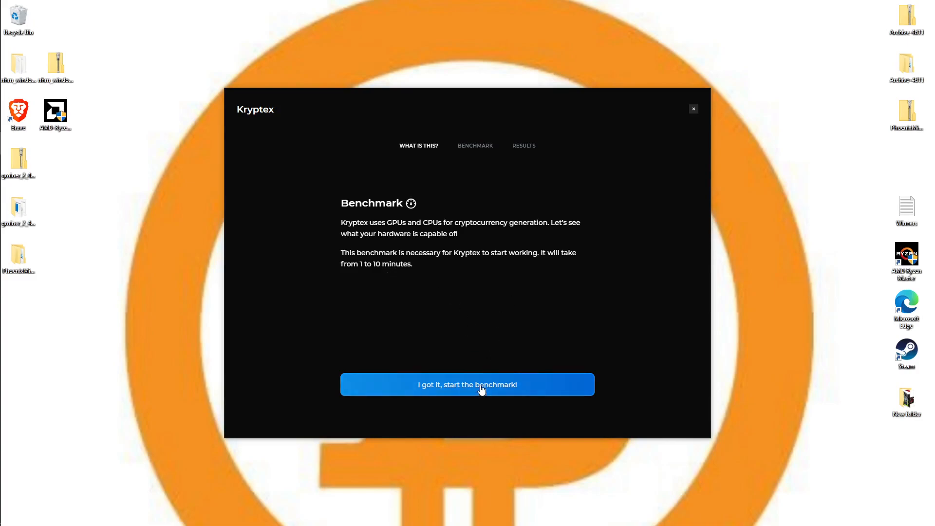
Start the hardware benchmark from the 'I got it' button.
{"action": "left_click", "coordinate": [467, 384]}
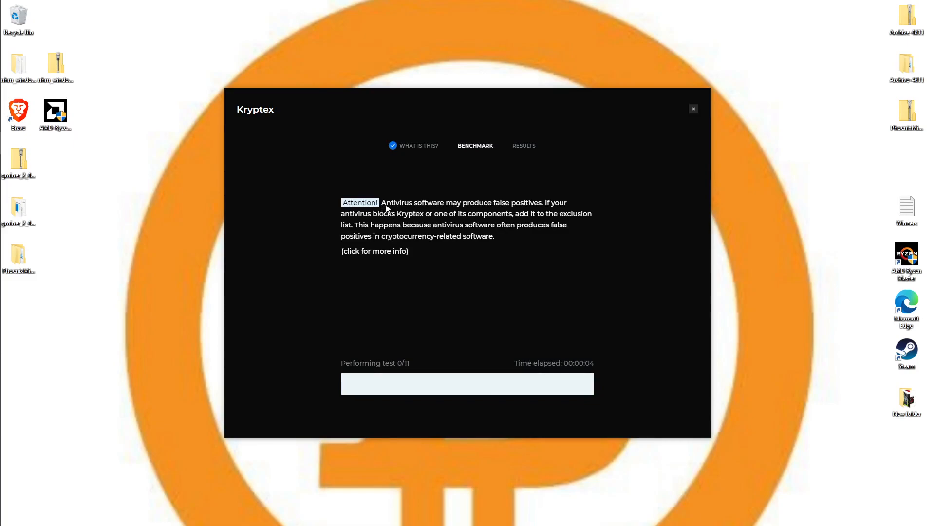
{"action": "mouse_move", "coordinate": [510, 215]}
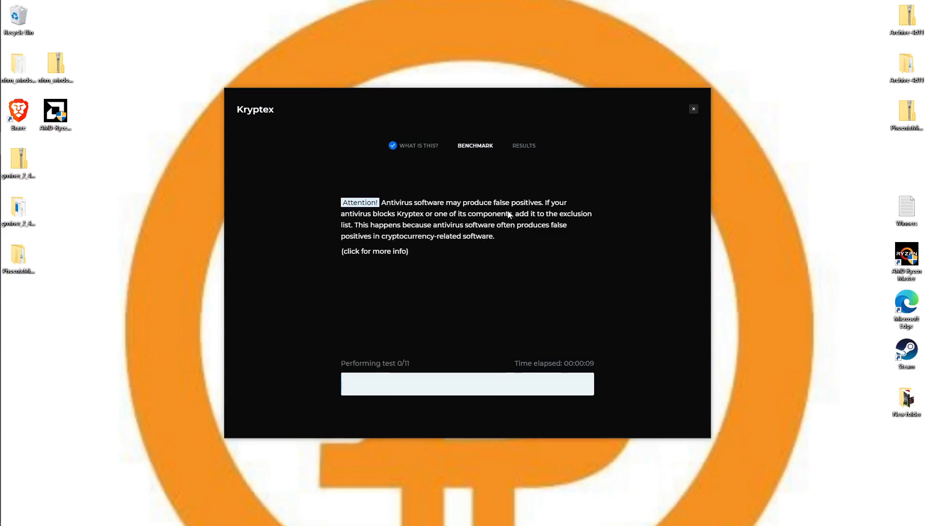
{"action": "mouse_move", "coordinate": [480, 252]}
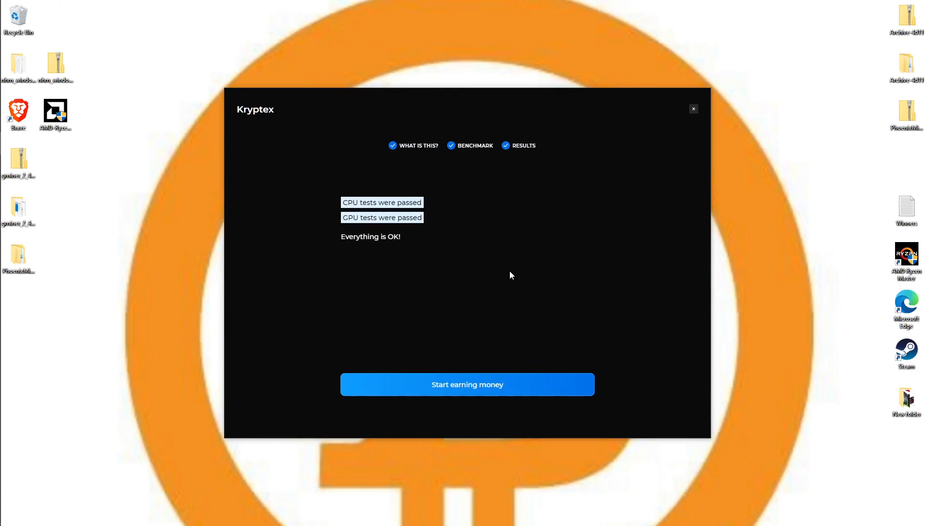
{"action": "mouse_move", "coordinate": [410, 212]}
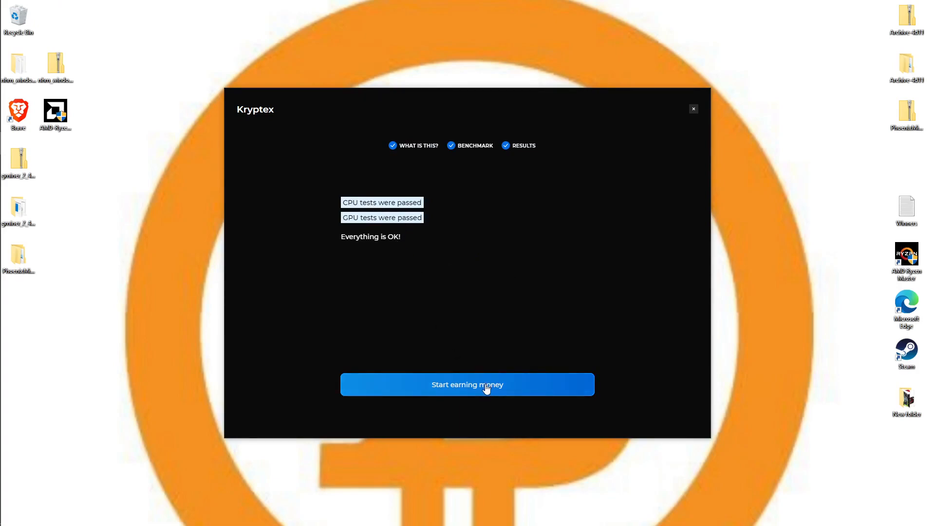
Finish the benchmark with 'Start earning money' and resume mining.
{"action": "left_click", "coordinate": [466, 384]}
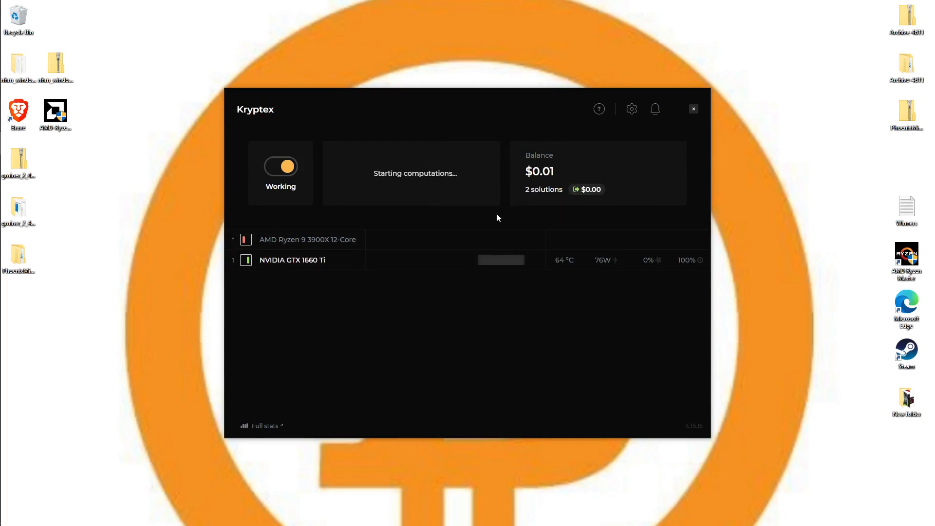
{"action": "mouse_move", "coordinate": [535, 235]}
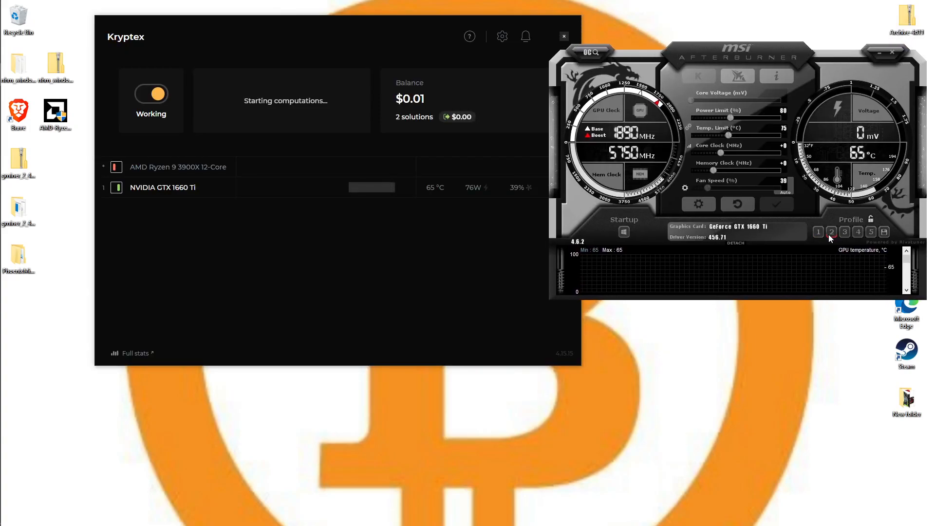
Load overclock profile 3 and apply it to the GTX 1660 Ti.
{"action": "left_click", "coordinate": [846, 231]}
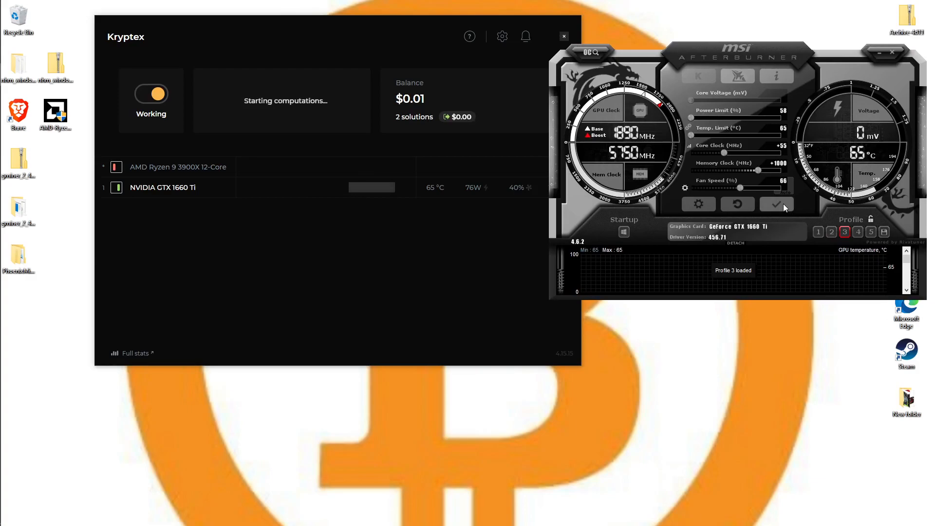
{"action": "left_click", "coordinate": [831, 232]}
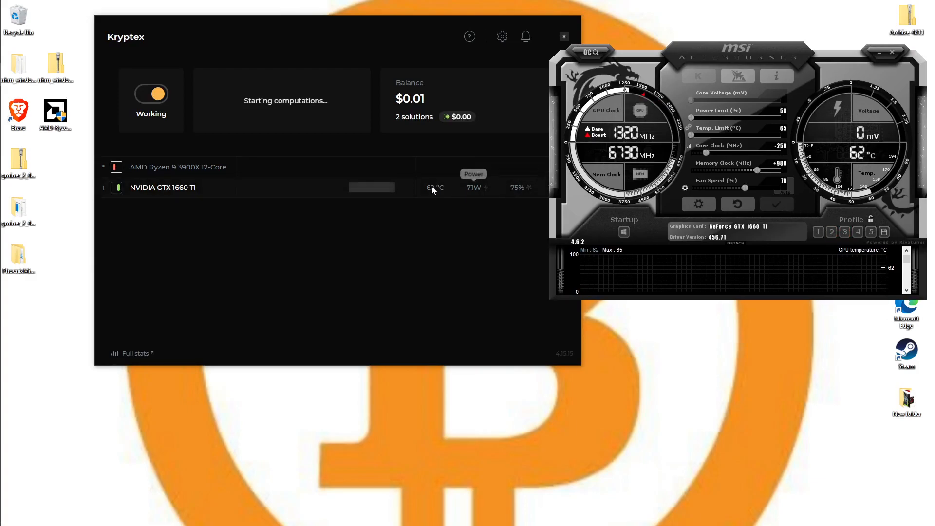
{"action": "mouse_move", "coordinate": [473, 195]}
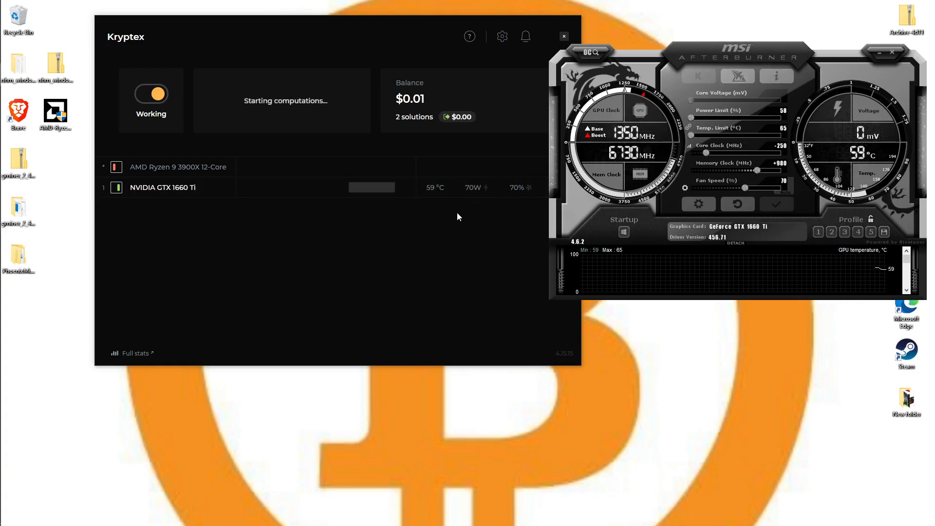
{"action": "mouse_move", "coordinate": [429, 216]}
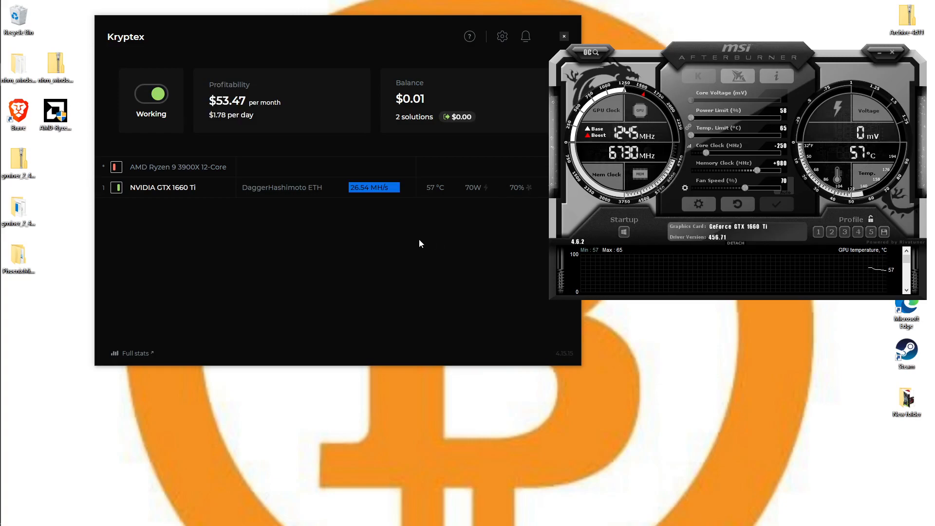
{"action": "mouse_move", "coordinate": [416, 228]}
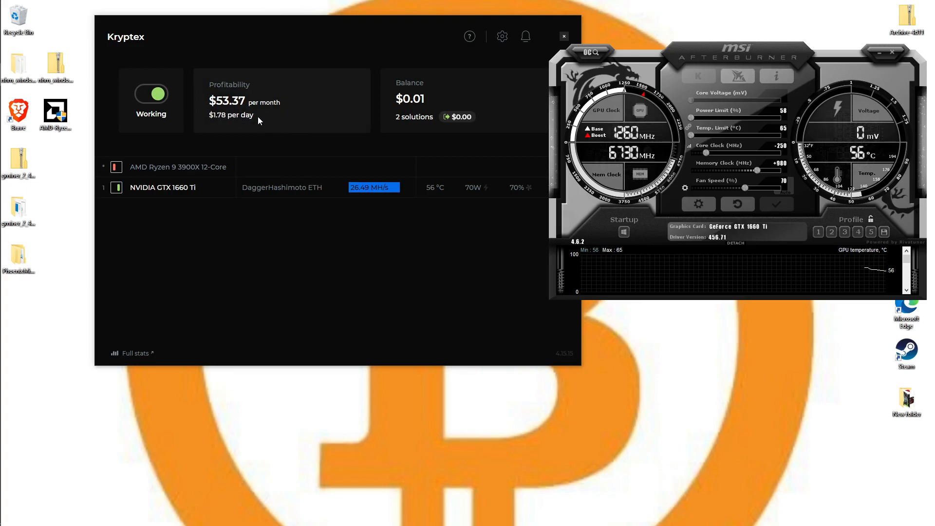
{"action": "mouse_move", "coordinate": [310, 194]}
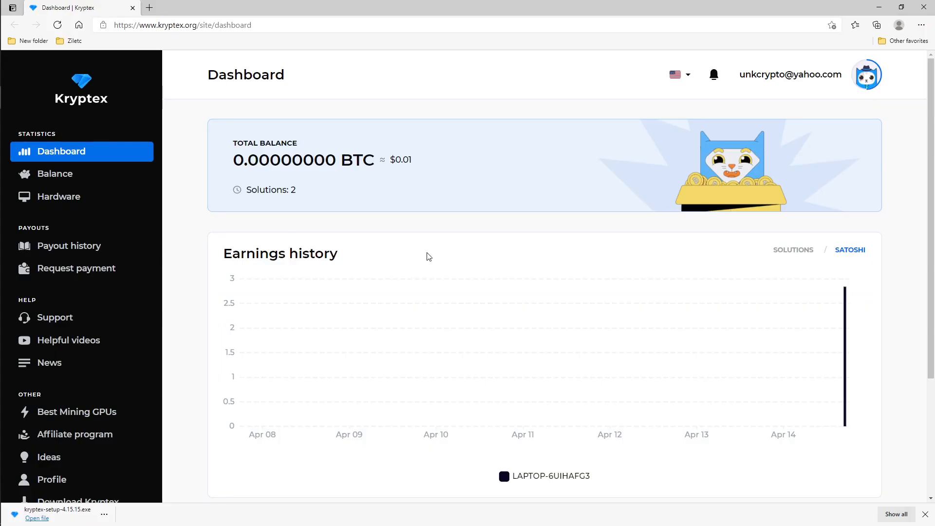
{"action": "mouse_move", "coordinate": [418, 197]}
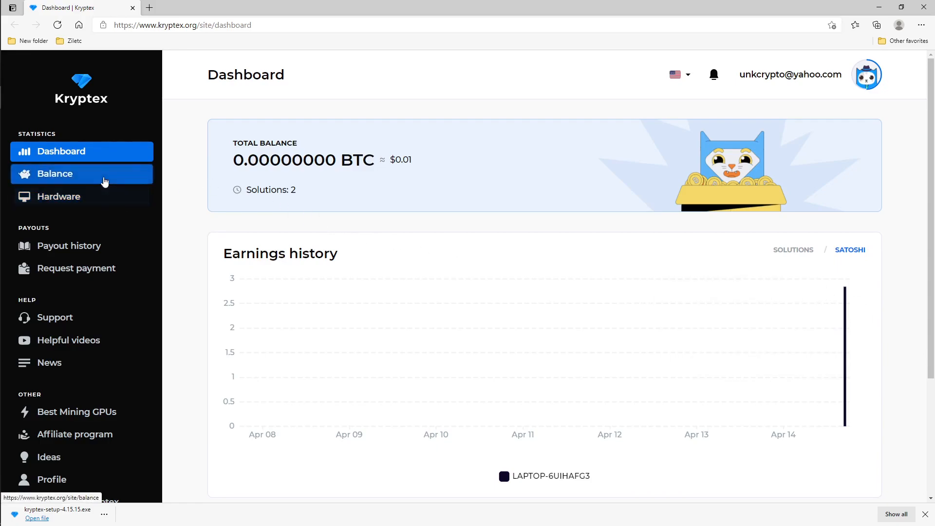
View the account balance page, then the mining hardware list.
{"action": "left_click", "coordinate": [54, 174]}
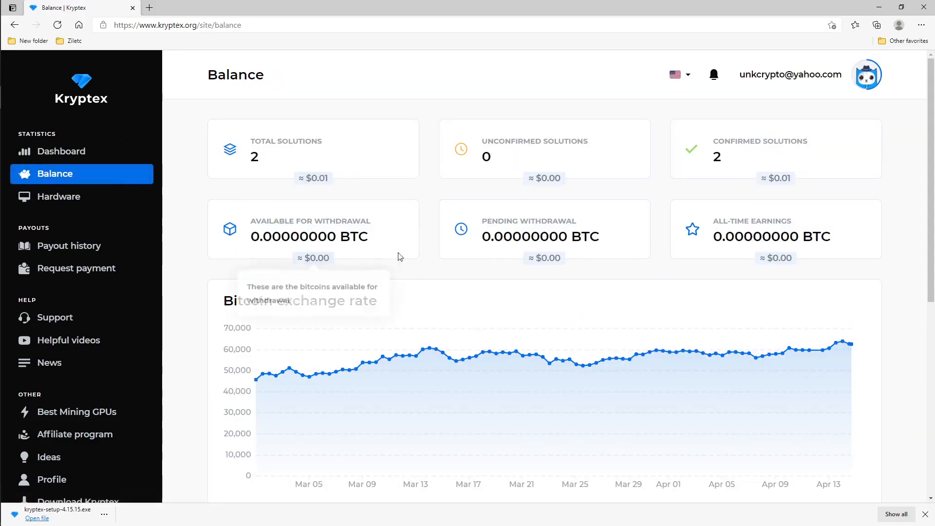
{"action": "mouse_move", "coordinate": [423, 343]}
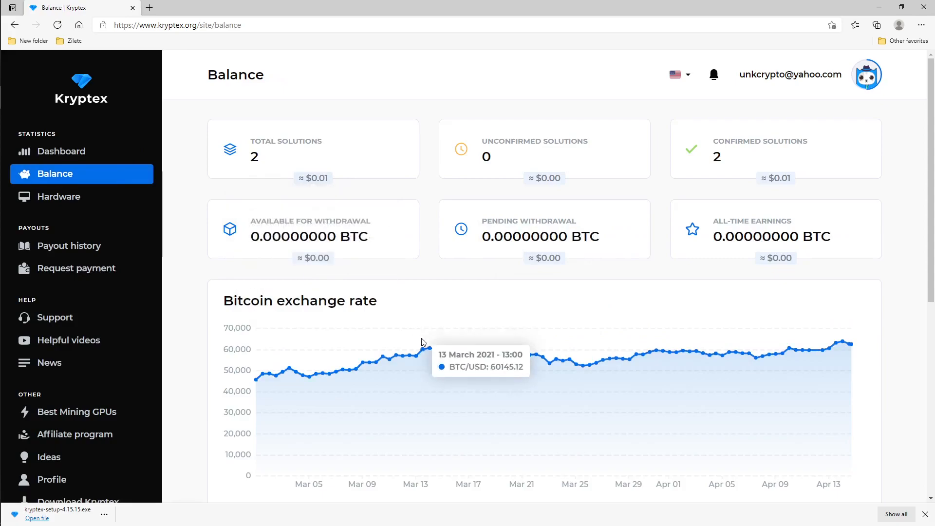
{"action": "mouse_move", "coordinate": [768, 161]}
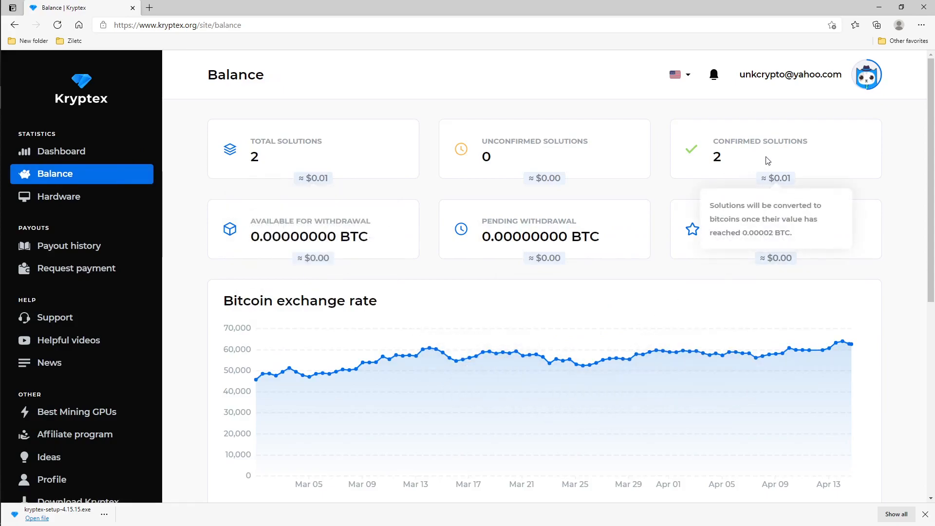
{"action": "mouse_move", "coordinate": [649, 188]}
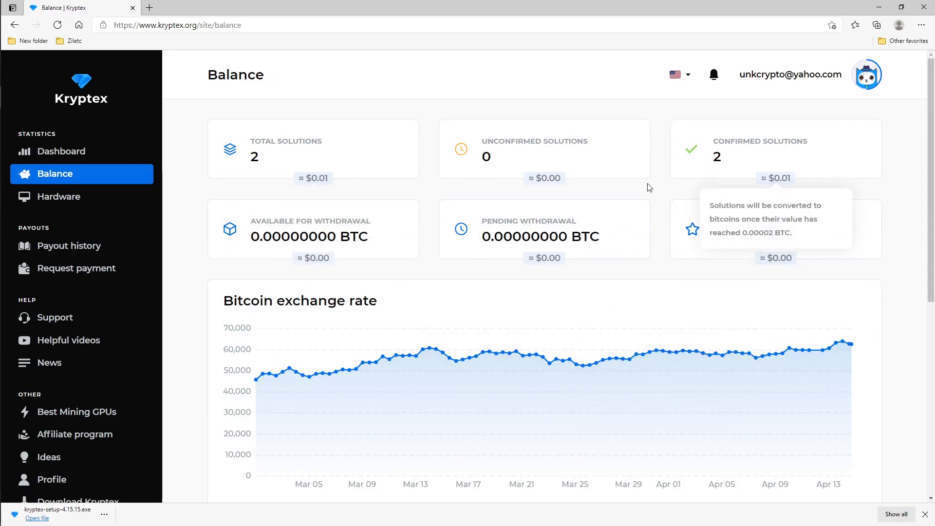
{"action": "left_click", "coordinate": [59, 195]}
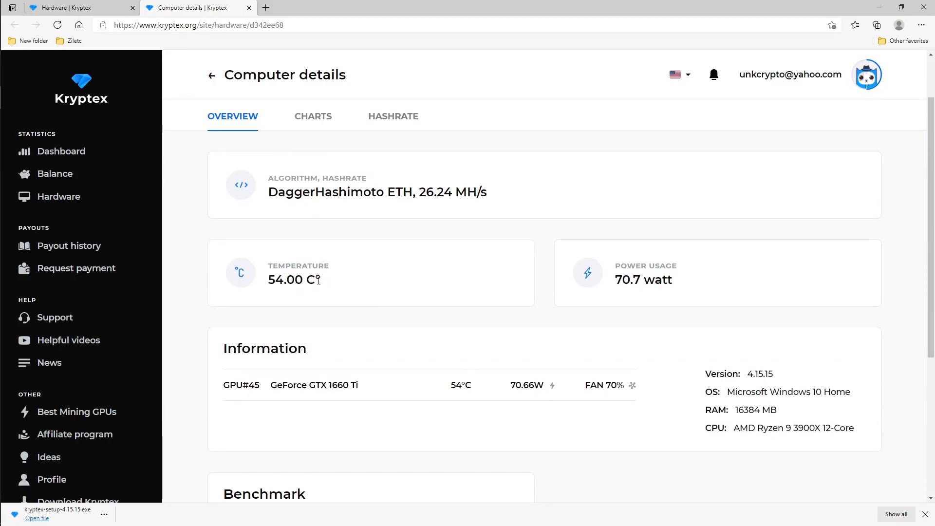
{"action": "mouse_move", "coordinate": [533, 283]}
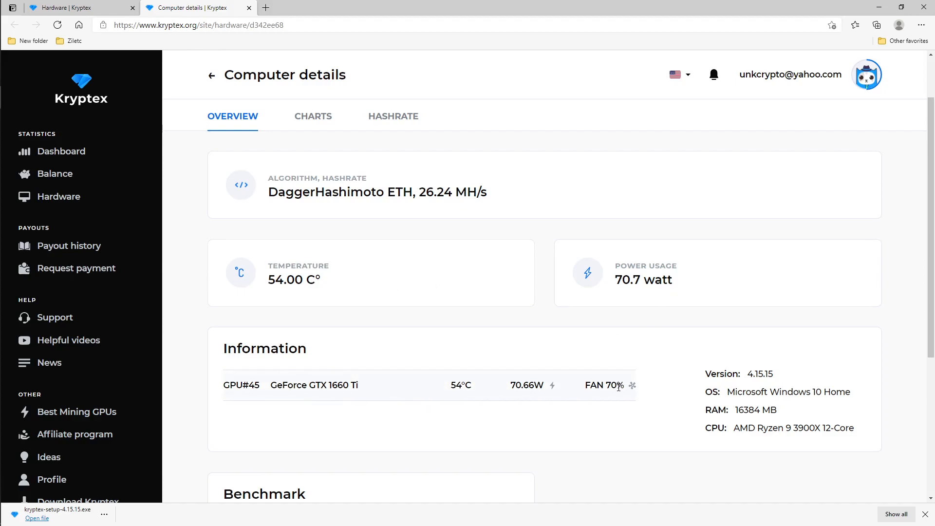
Review the laptop's overview, benchmark and charts, then return to the account dashboard.
{"action": "scroll", "scroll_direction": "down", "scroll_amount": 3}
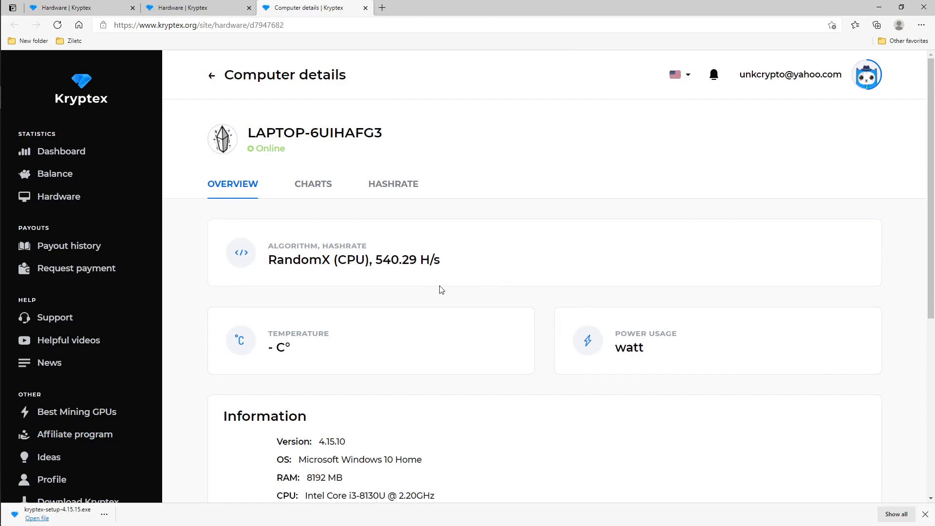
{"action": "mouse_move", "coordinate": [326, 229]}
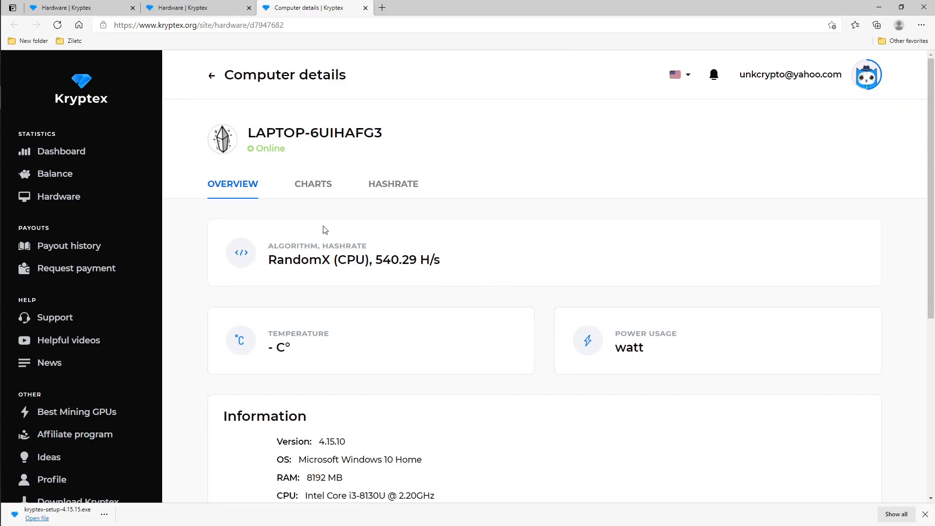
{"action": "scroll", "scroll_direction": "down", "scroll_amount": 3}
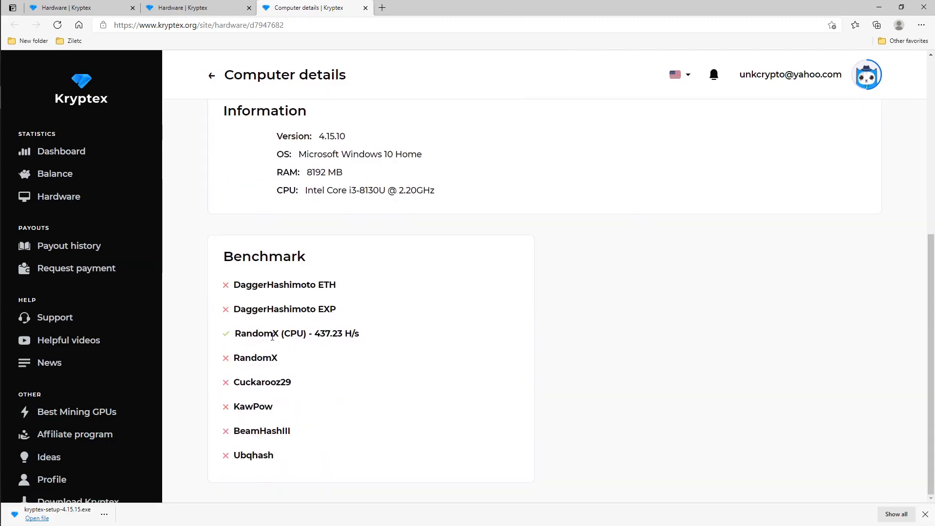
{"action": "mouse_move", "coordinate": [305, 330]}
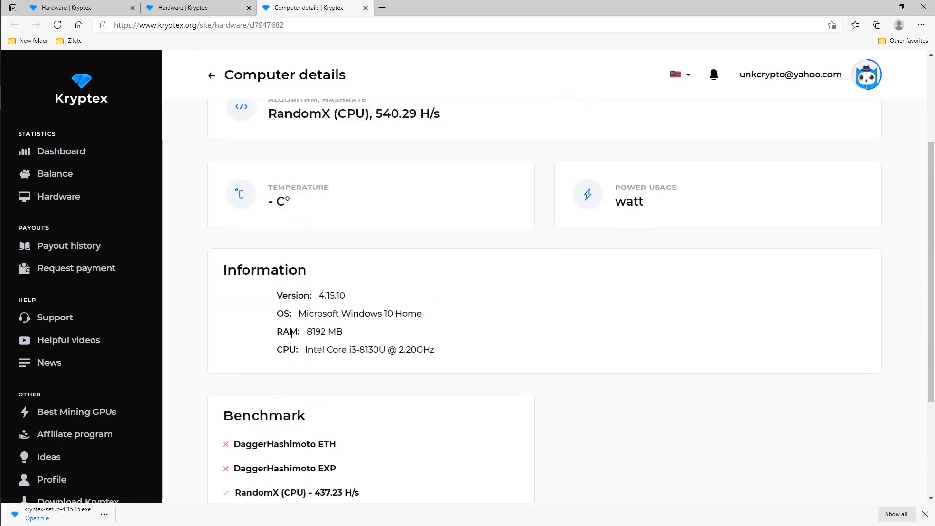
{"action": "left_click", "coordinate": [313, 184]}
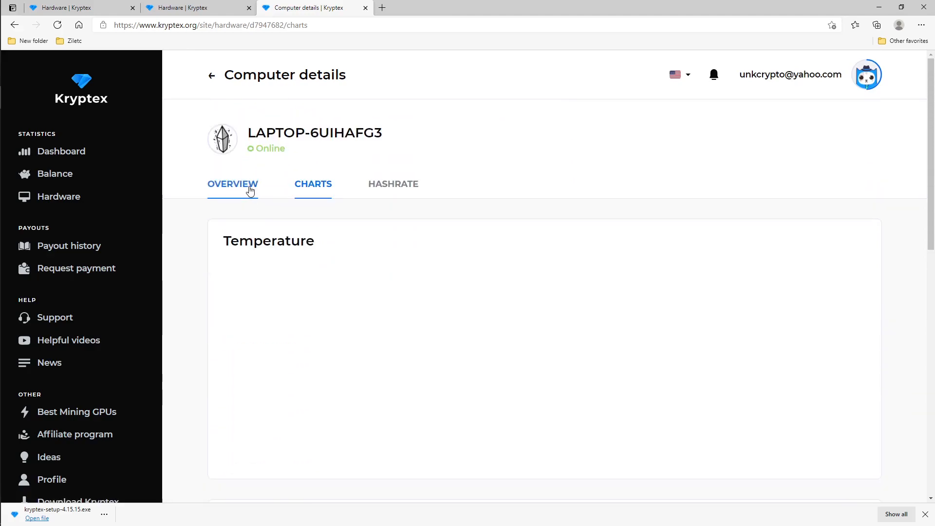
{"action": "left_click", "coordinate": [232, 184]}
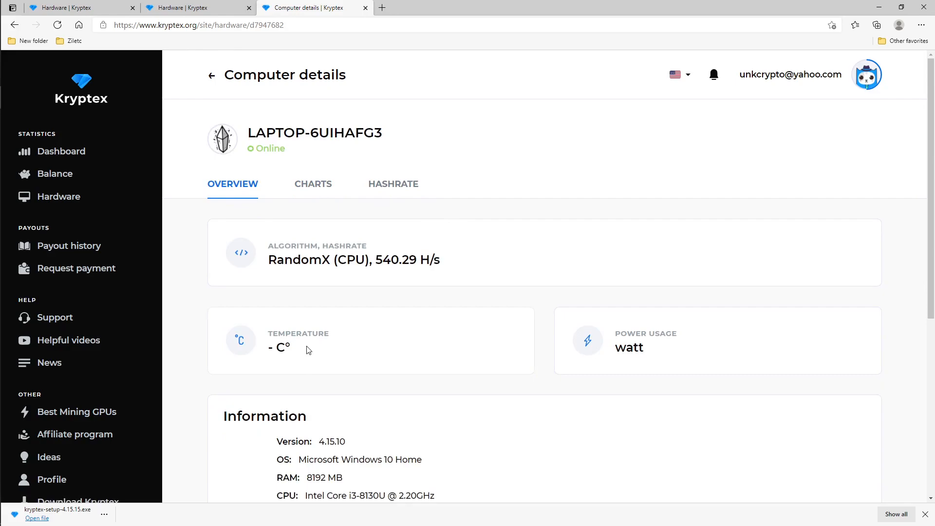
{"action": "mouse_move", "coordinate": [199, 315]}
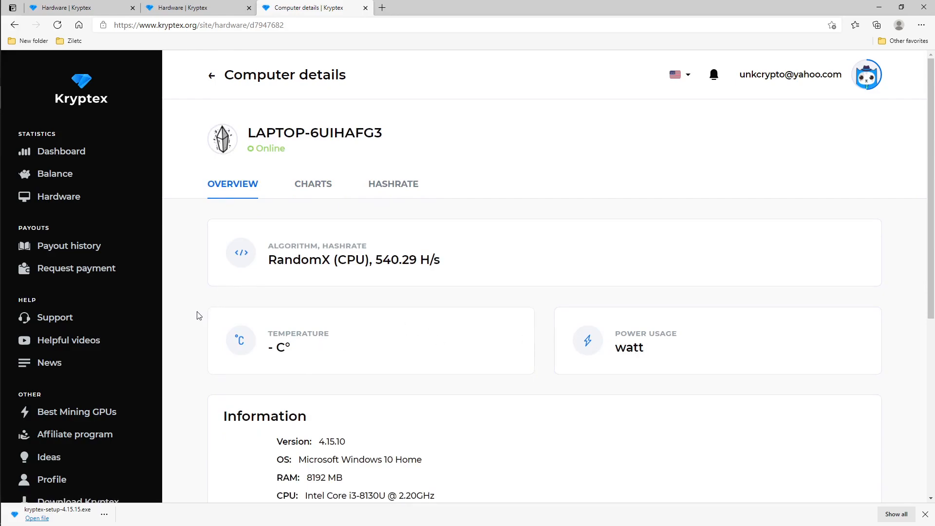
{"action": "left_click", "coordinate": [61, 151]}
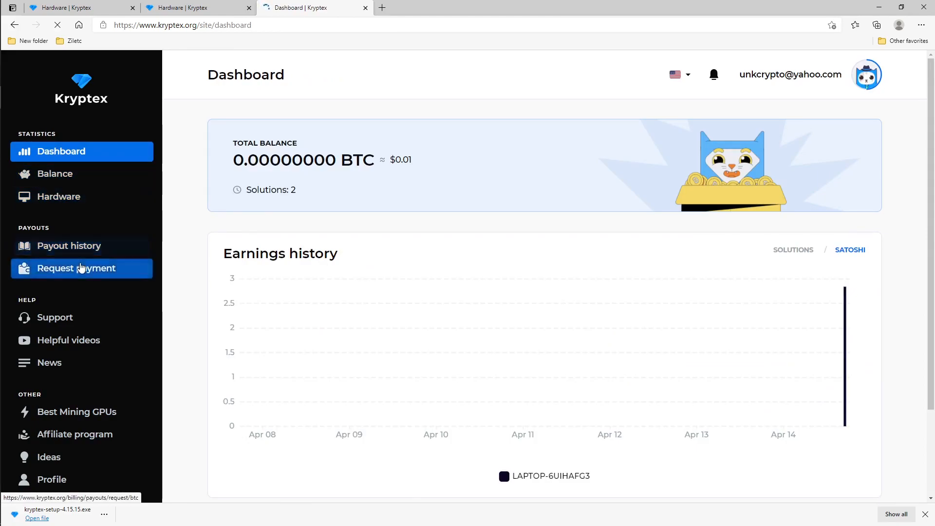
Review the payout method list covering cryptocurrency, card and gift-card options, ending at Bitcoin's form.
{"action": "left_click", "coordinate": [76, 268]}
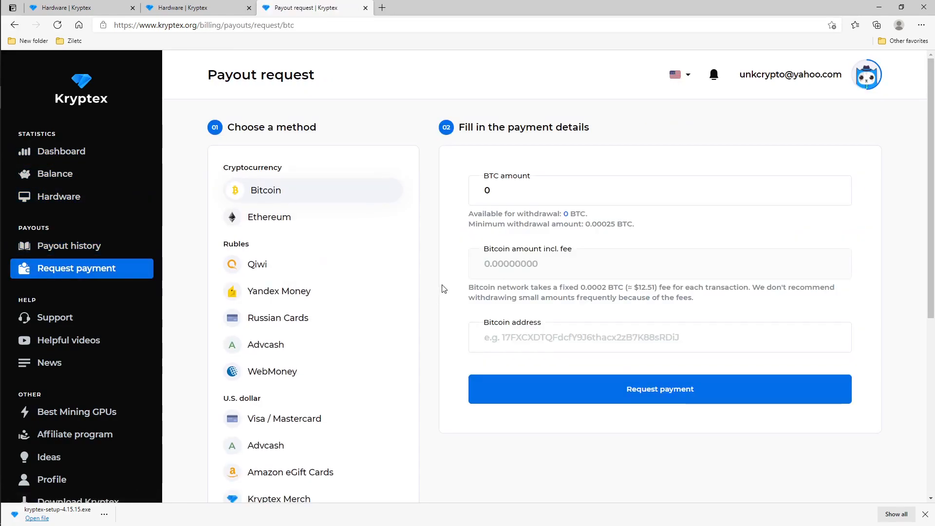
{"action": "scroll", "scroll_direction": "down", "scroll_amount": 3}
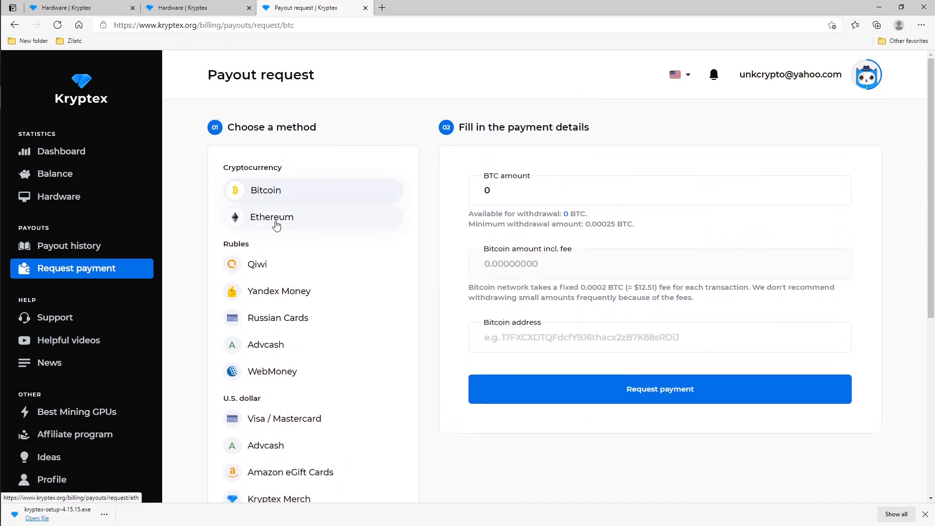
{"action": "scroll", "scroll_direction": "down", "scroll_amount": 3}
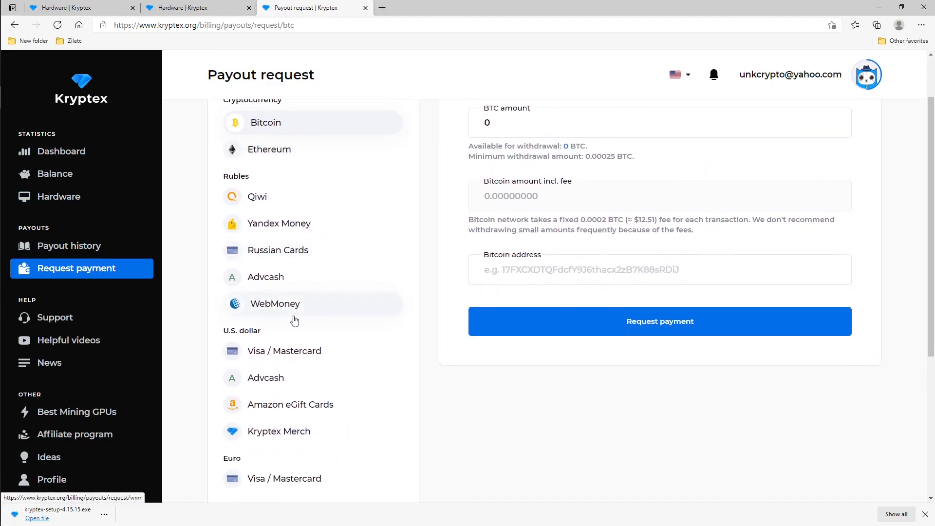
{"action": "mouse_move", "coordinate": [280, 250]}
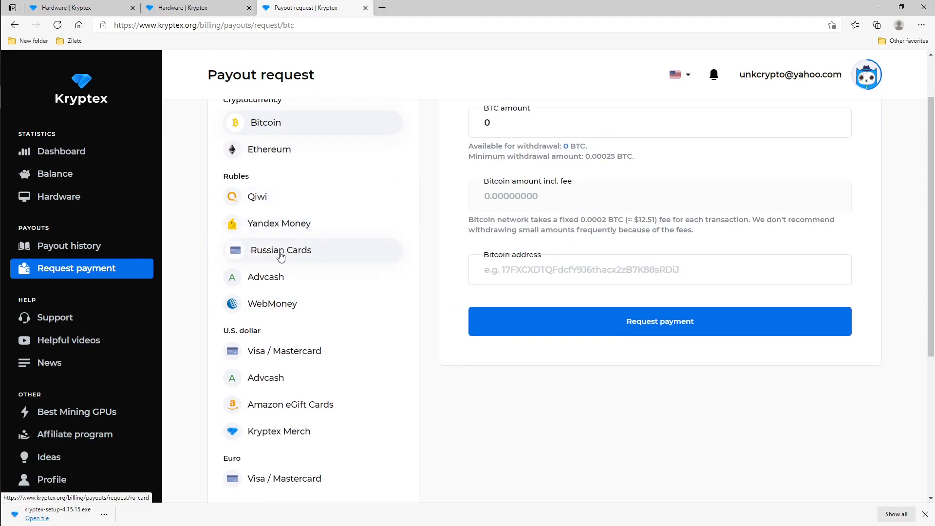
{"action": "scroll", "scroll_direction": "down", "scroll_amount": 3}
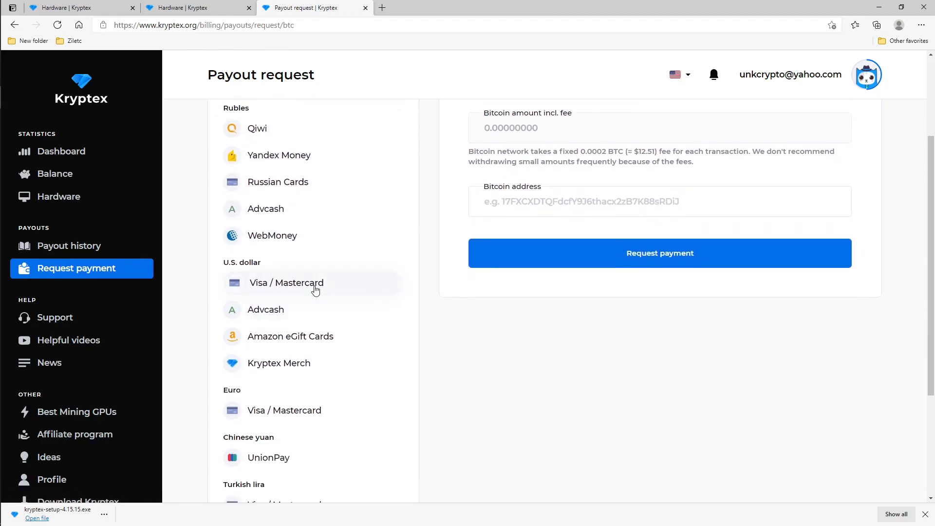
{"action": "mouse_move", "coordinate": [293, 337]}
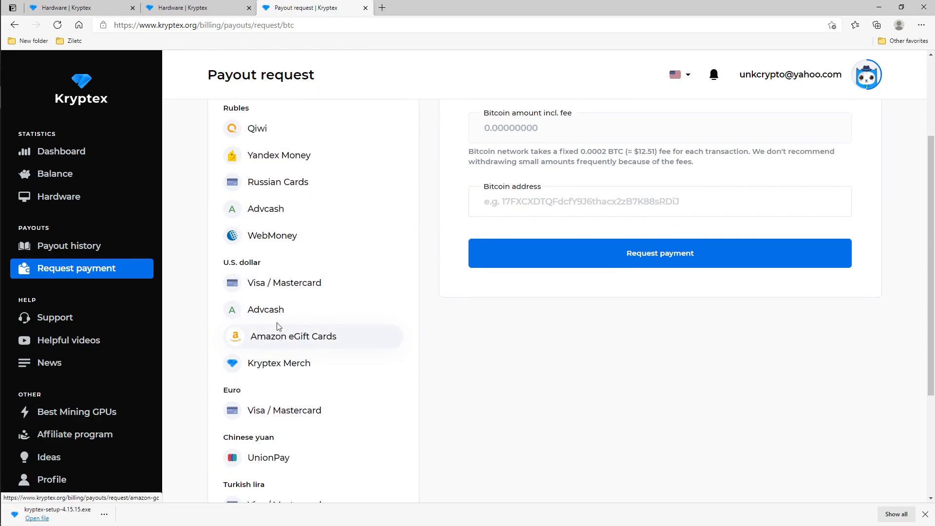
{"action": "scroll", "scroll_direction": "down", "scroll_amount": 3}
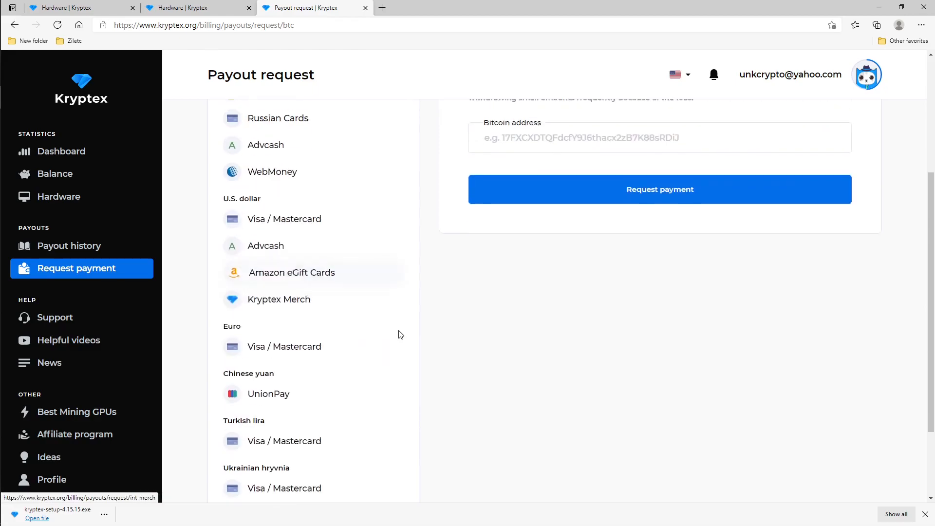
{"action": "scroll", "scroll_direction": "down", "scroll_amount": 3}
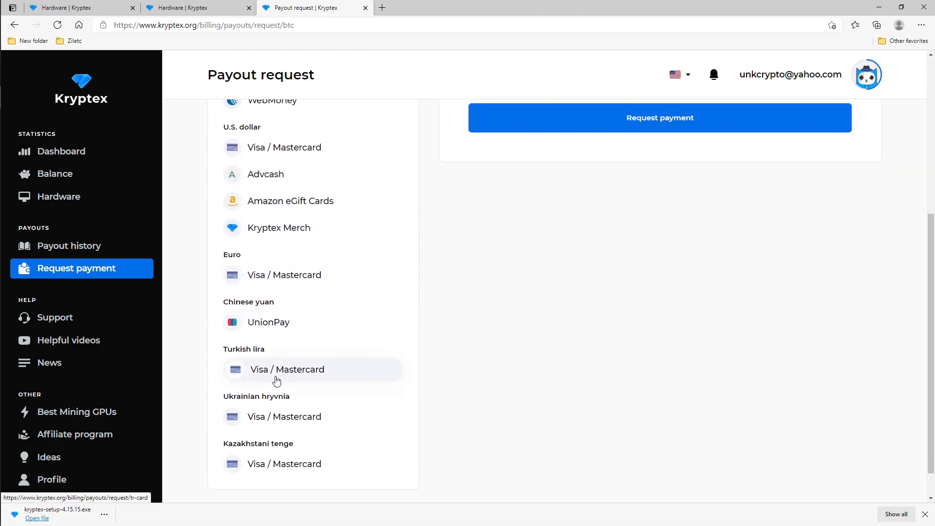
{"action": "mouse_move", "coordinate": [283, 424]}
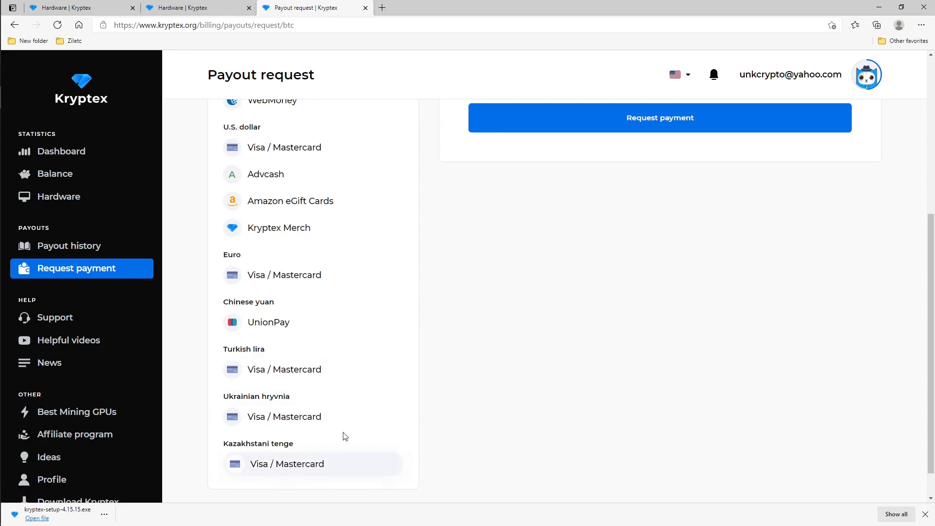
{"action": "scroll", "scroll_direction": "up", "scroll_amount": 3}
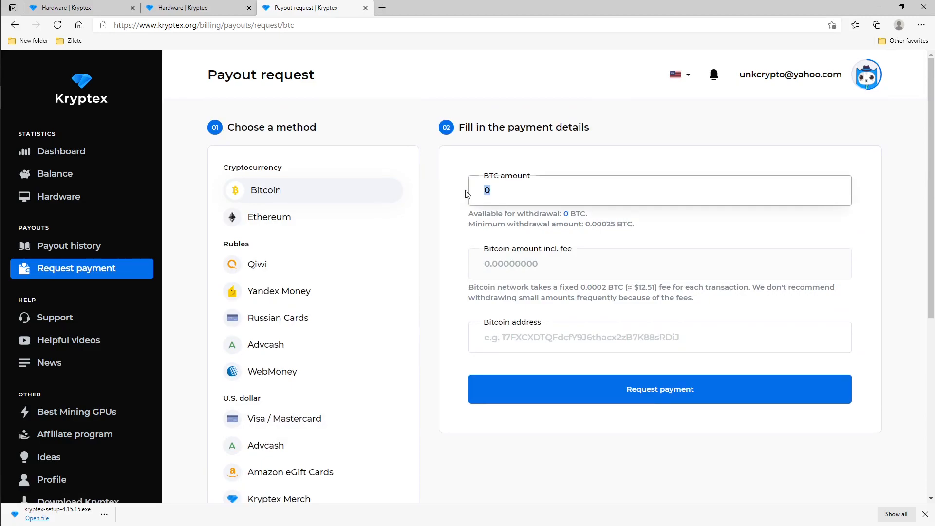
Enter a BTC payout amount of 1, showing 0.99980000 BTC after the fee.
{"action": "type", "text": "1"}
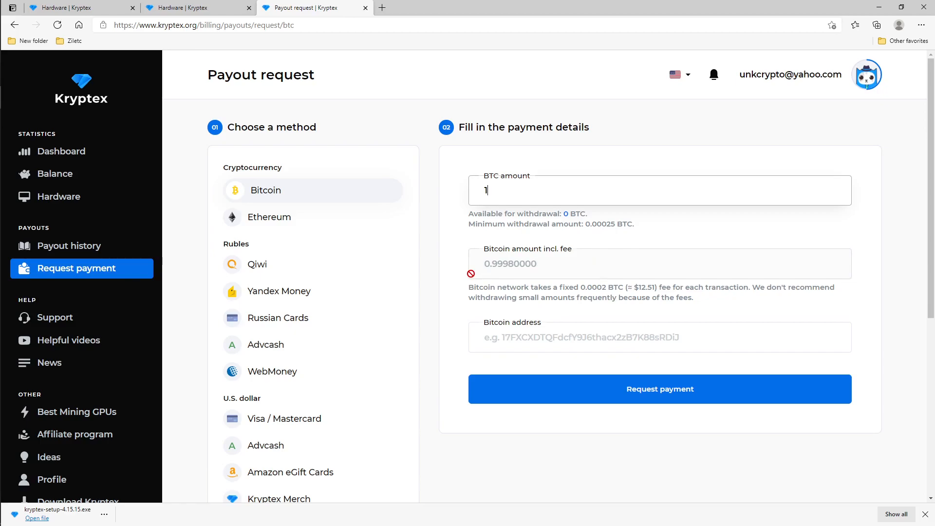
{"action": "mouse_move", "coordinate": [614, 288]}
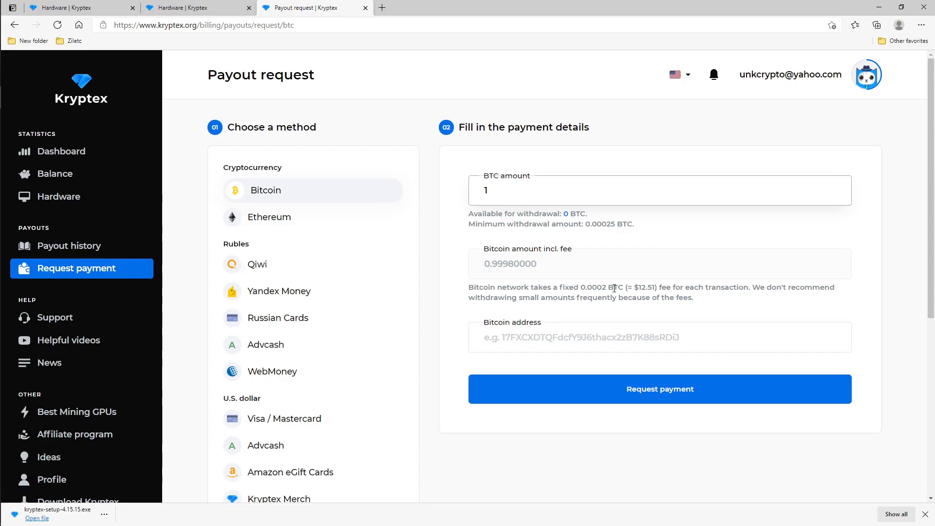
{"action": "left_click", "coordinate": [537, 190]}
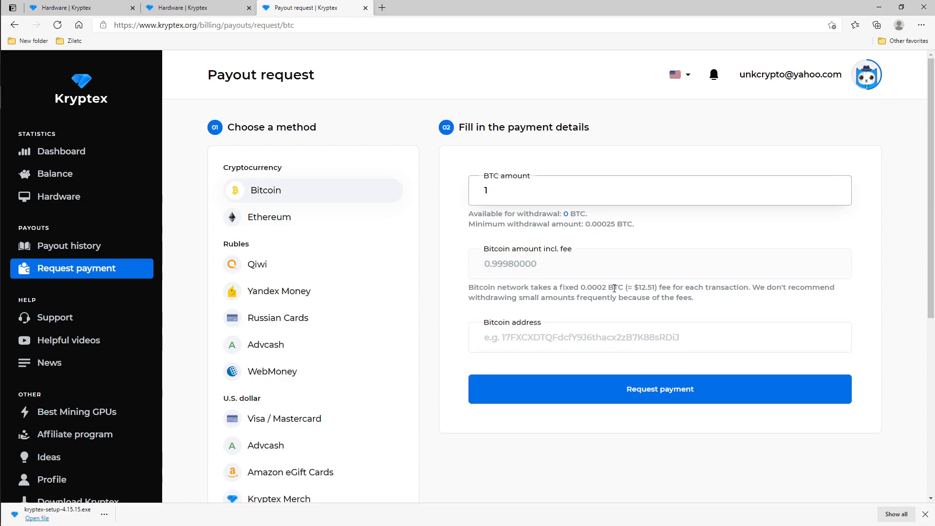
{"action": "mouse_move", "coordinate": [612, 288]}
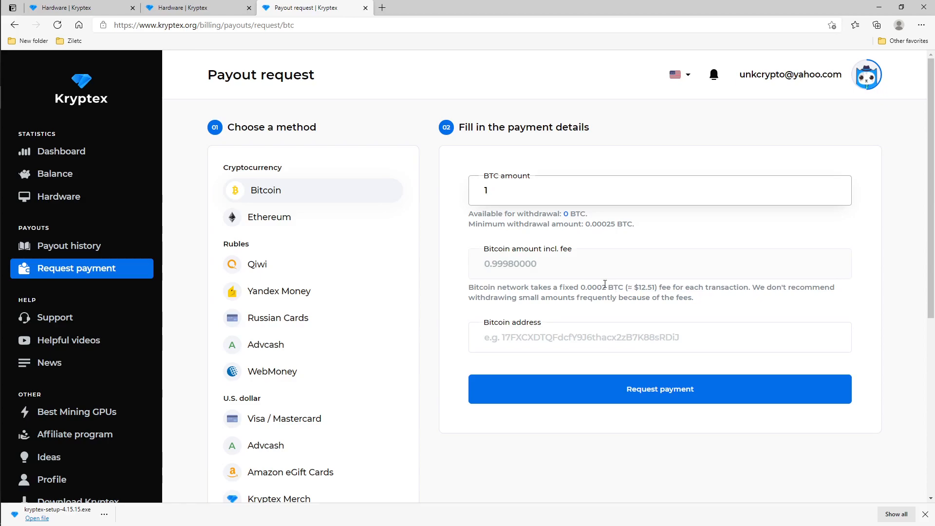
{"action": "mouse_move", "coordinate": [605, 290]}
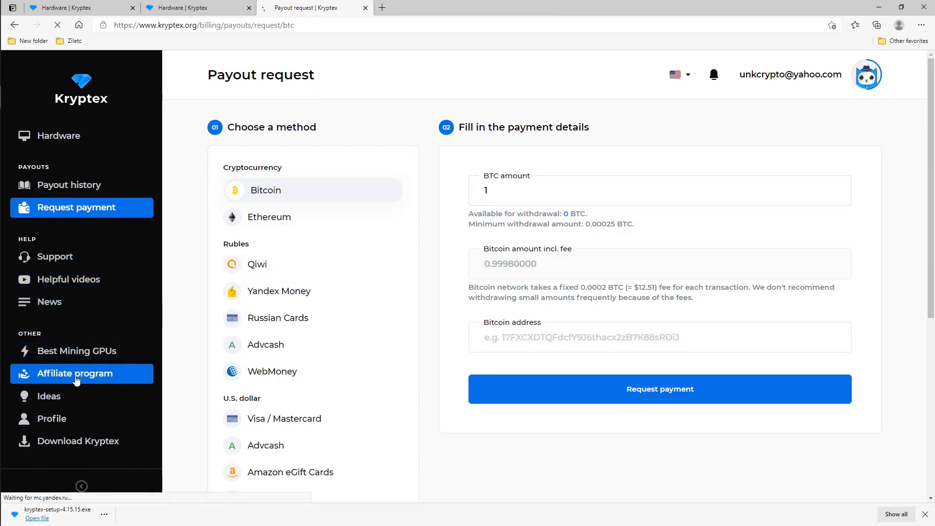
Review the Affiliate program page's zero referral stats and select the referral link for copying.
{"action": "left_click", "coordinate": [74, 373]}
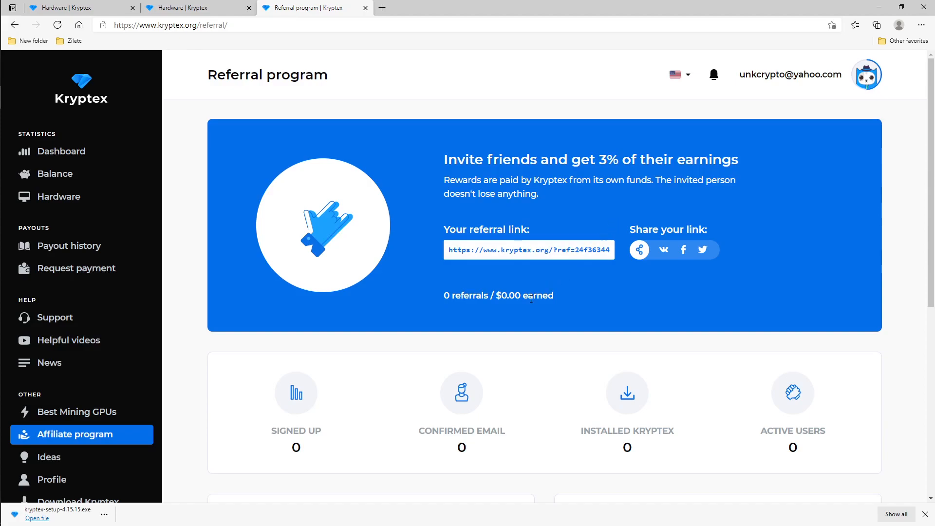
{"action": "scroll", "scroll_direction": "down", "scroll_amount": 3}
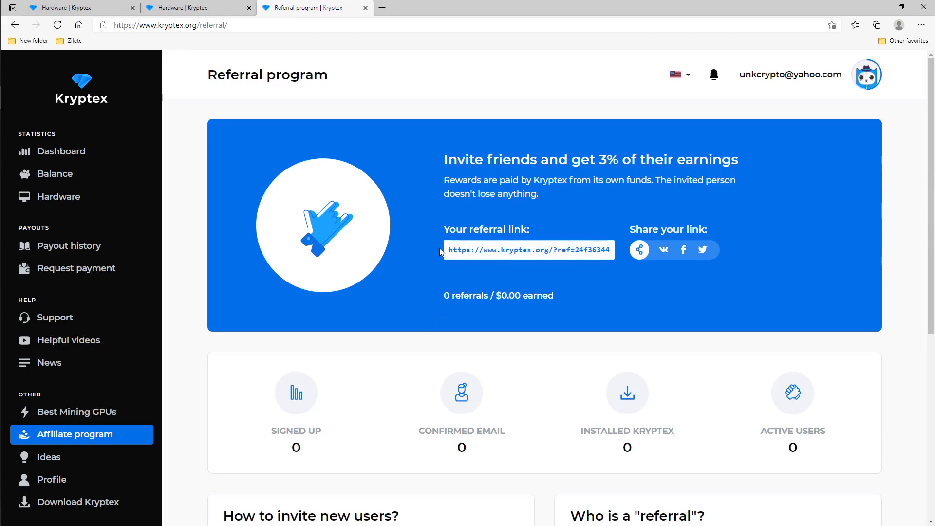
{"action": "left_click", "coordinate": [528, 250]}
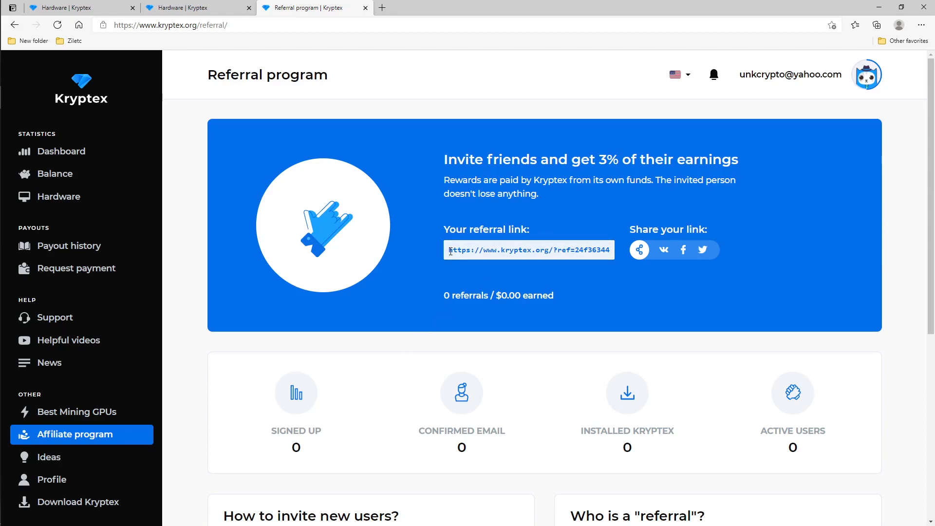